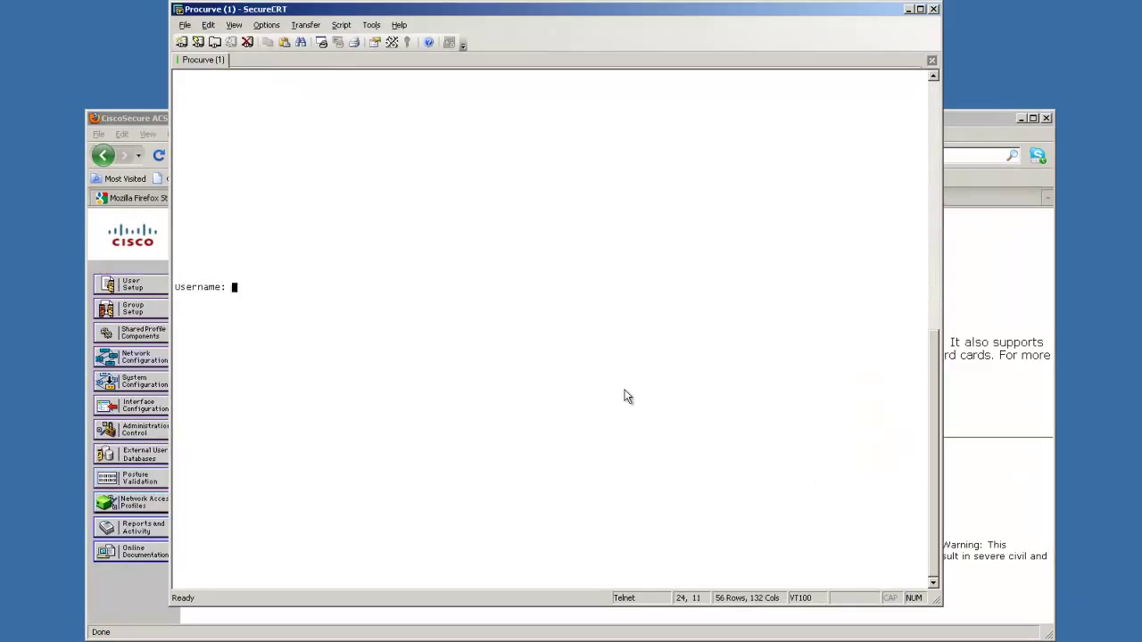
Log in to the ProCurve telnet session as admin to reach the HP-Switch# prompt.
text(admin)
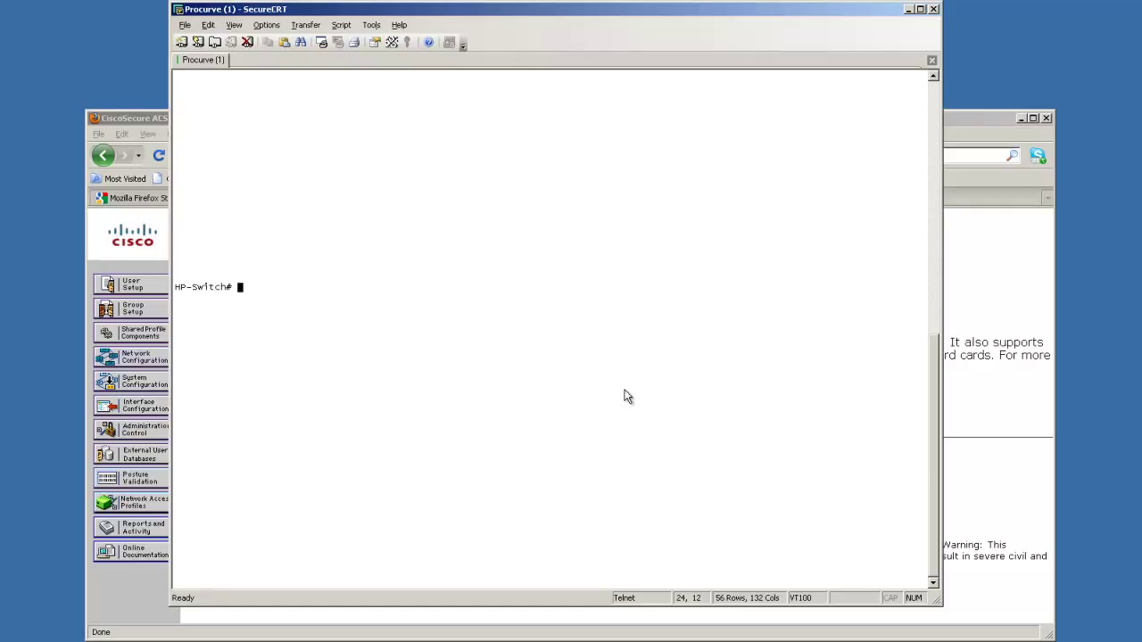
mouse_move(344, 239)
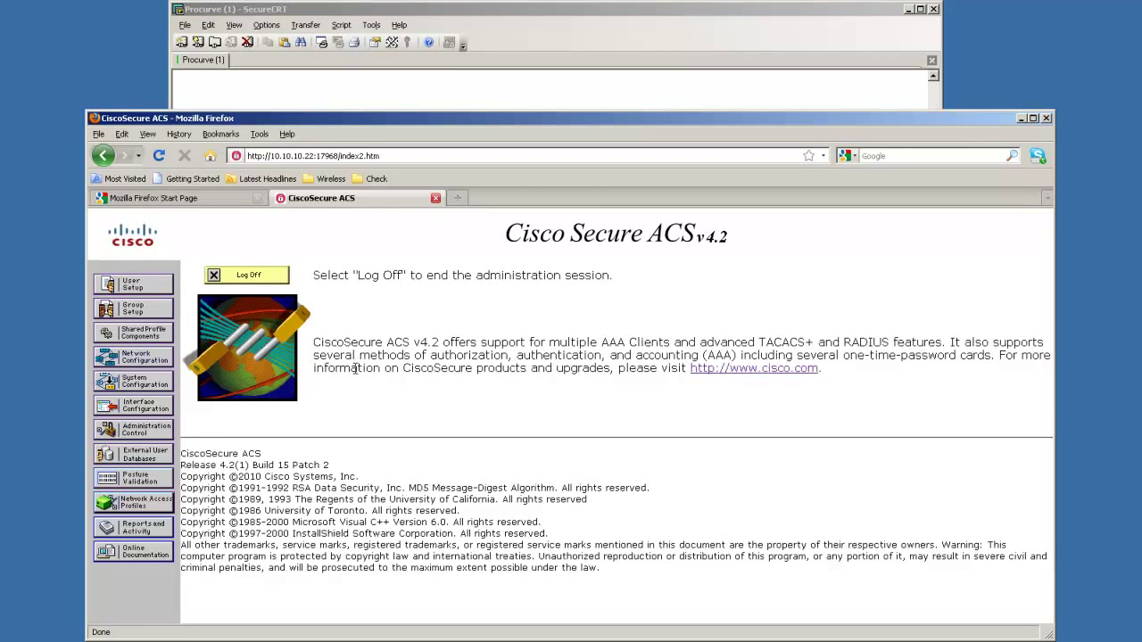
mouse_move(141, 378)
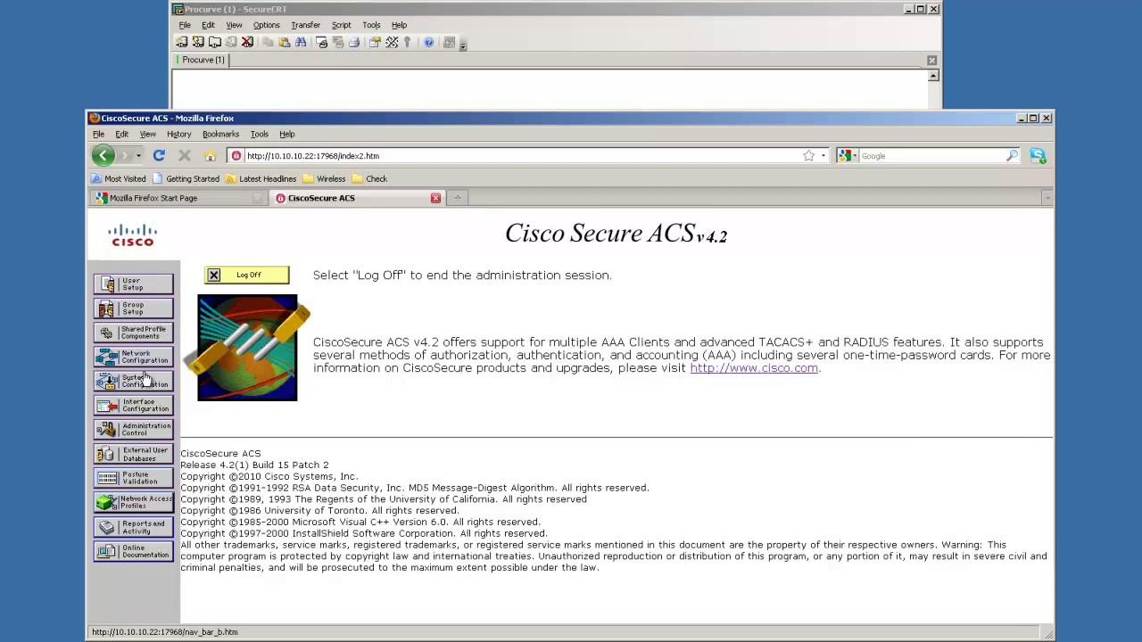
Show the Network Configuration page with the AAA clients and servers.
click(134, 357)
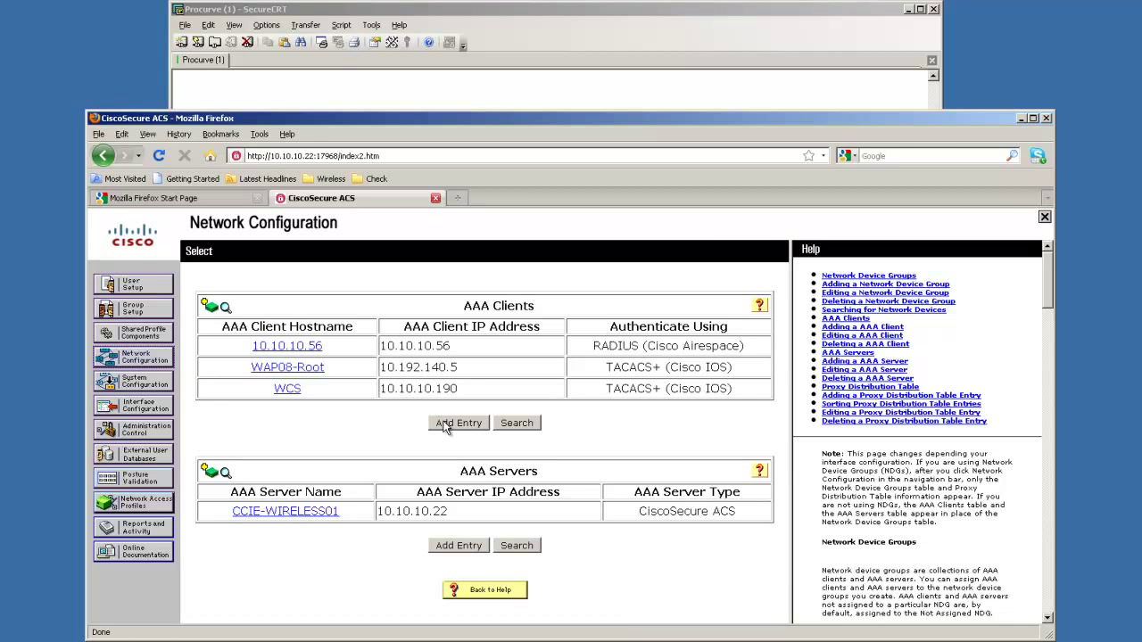
click(457, 423)
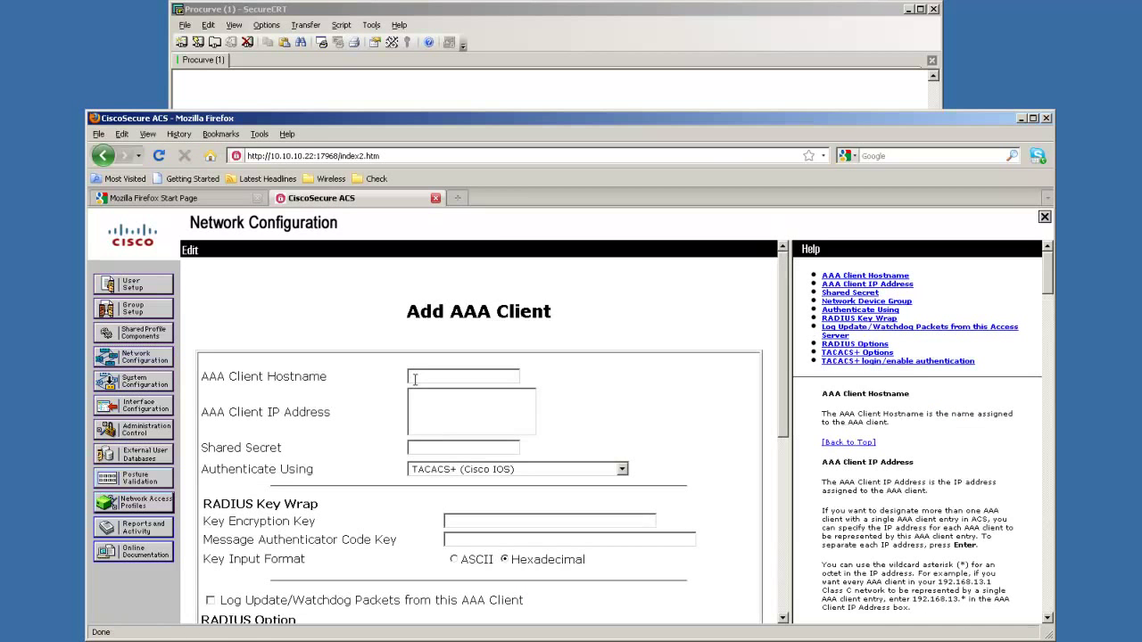
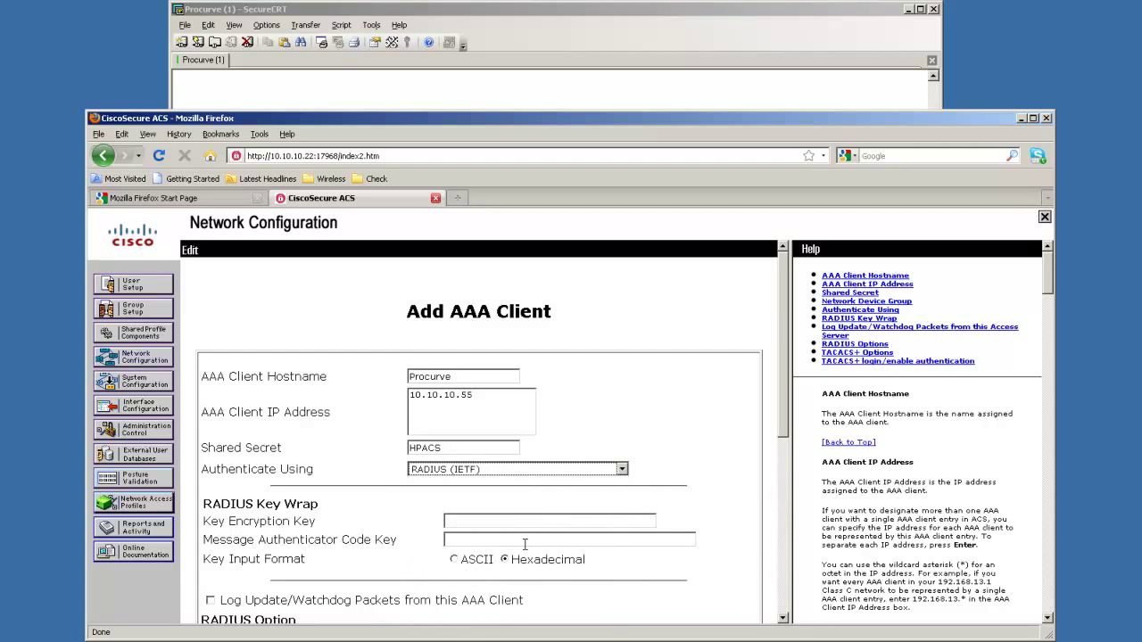
Set the client to RADIUS (IETF) with ASCII key format and submit + apply it.
scroll(down, 3)
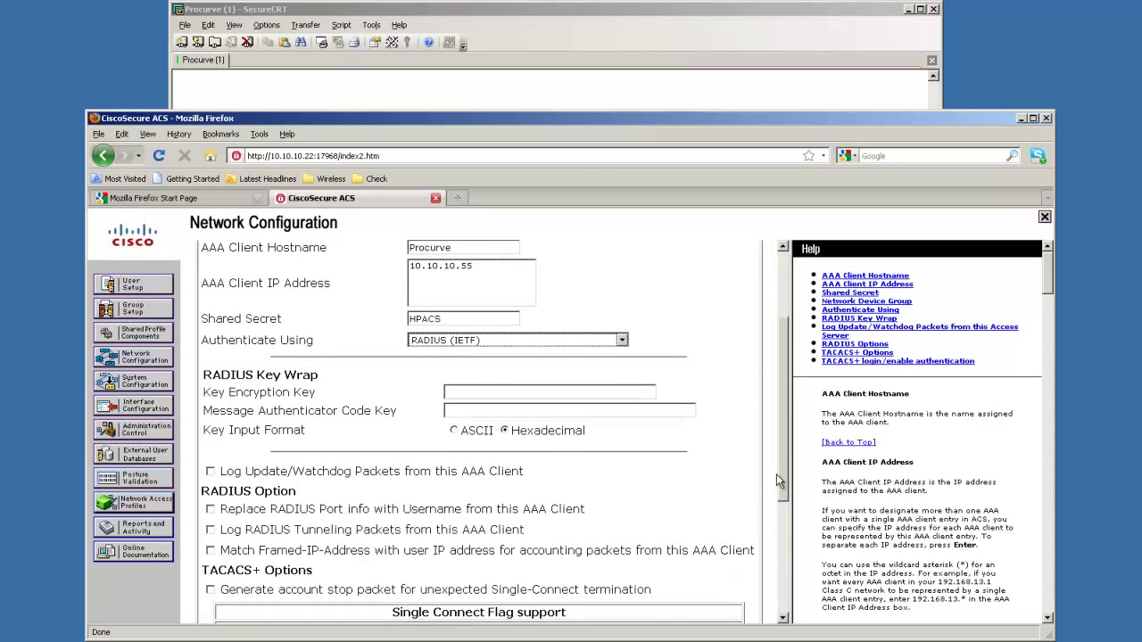
mouse_move(456, 433)
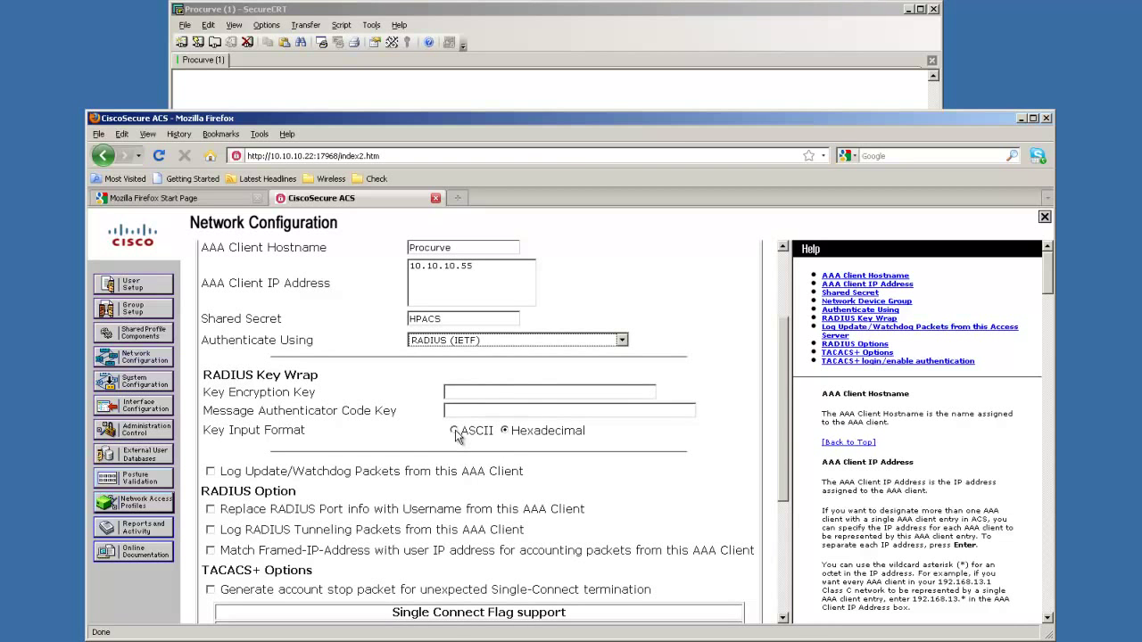
click(461, 431)
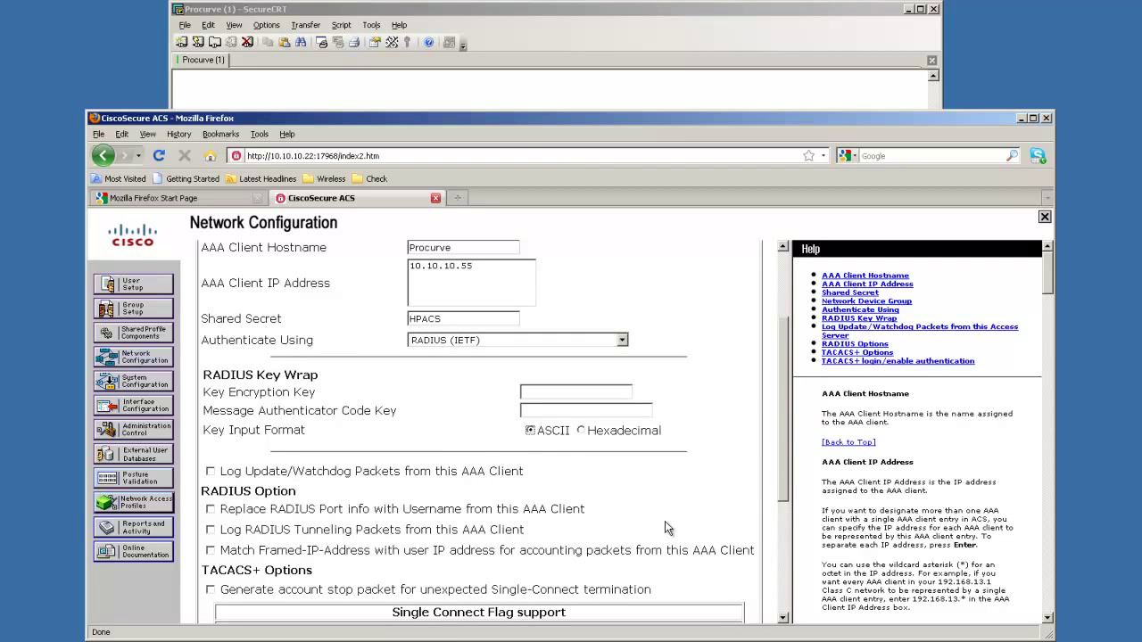
scroll(down, 3)
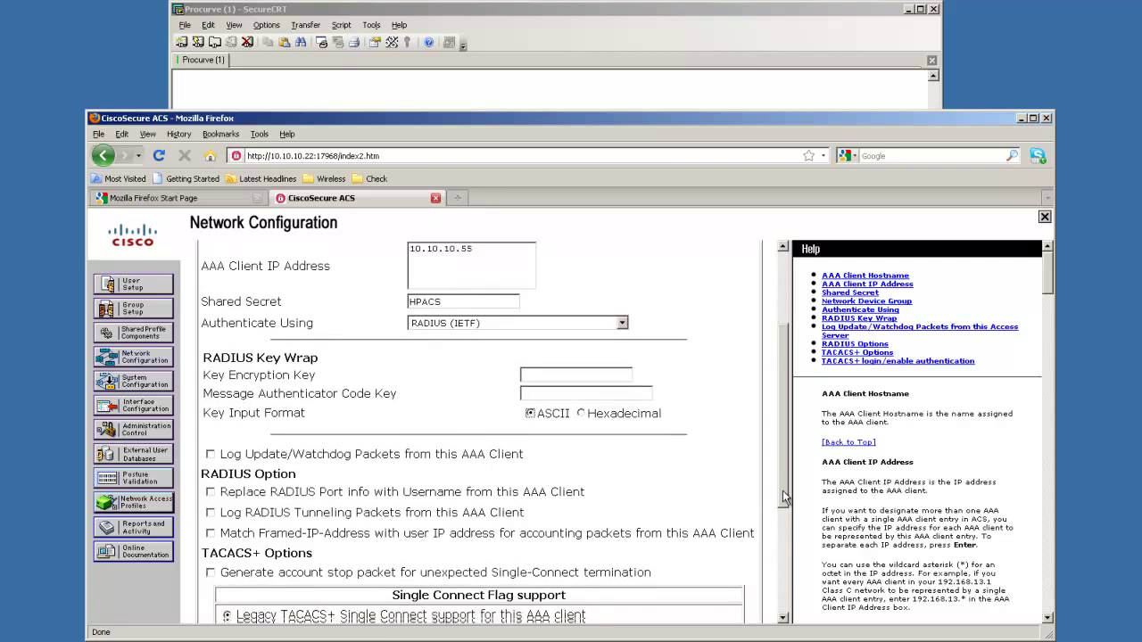
scroll(down, 3)
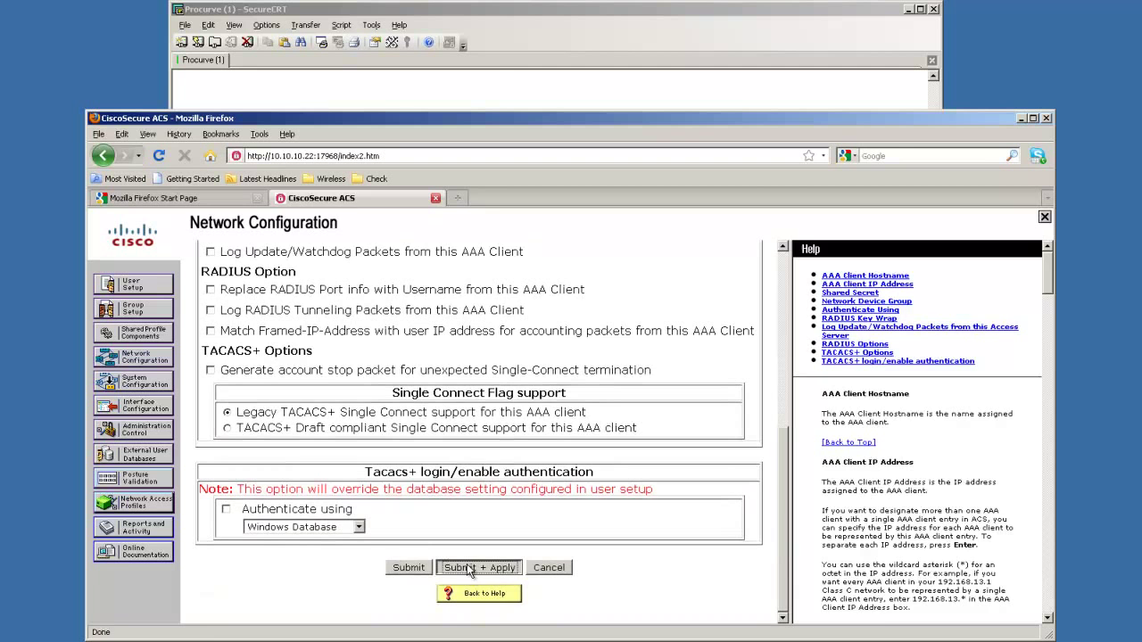
click(480, 567)
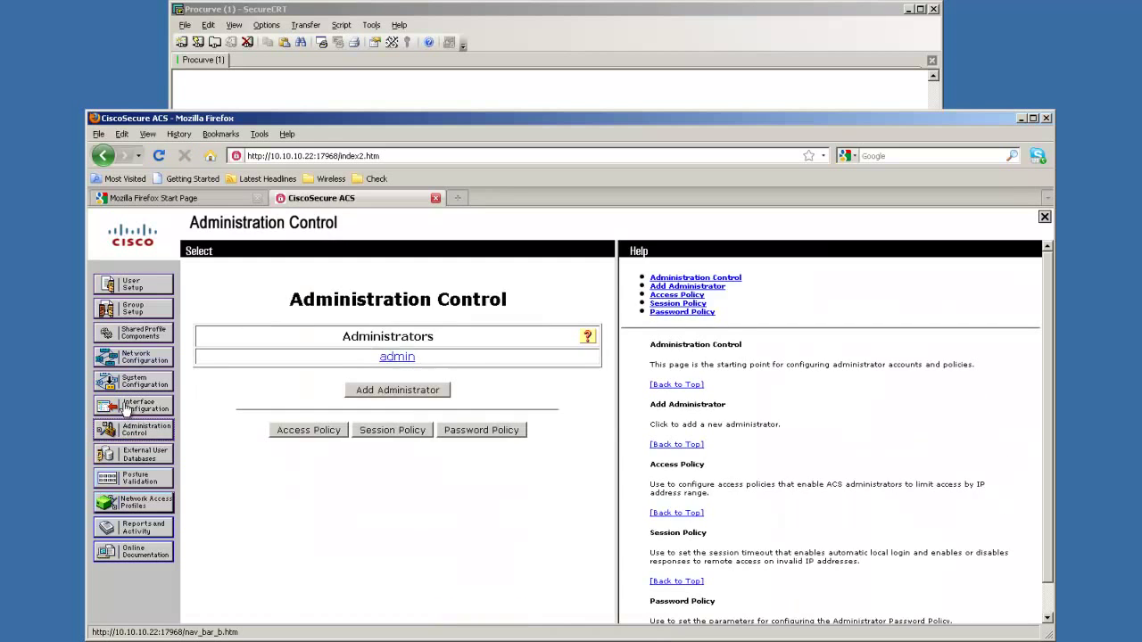
Show the RADIUS (IETF) attribute checklist under Interface Configuration.
click(134, 407)
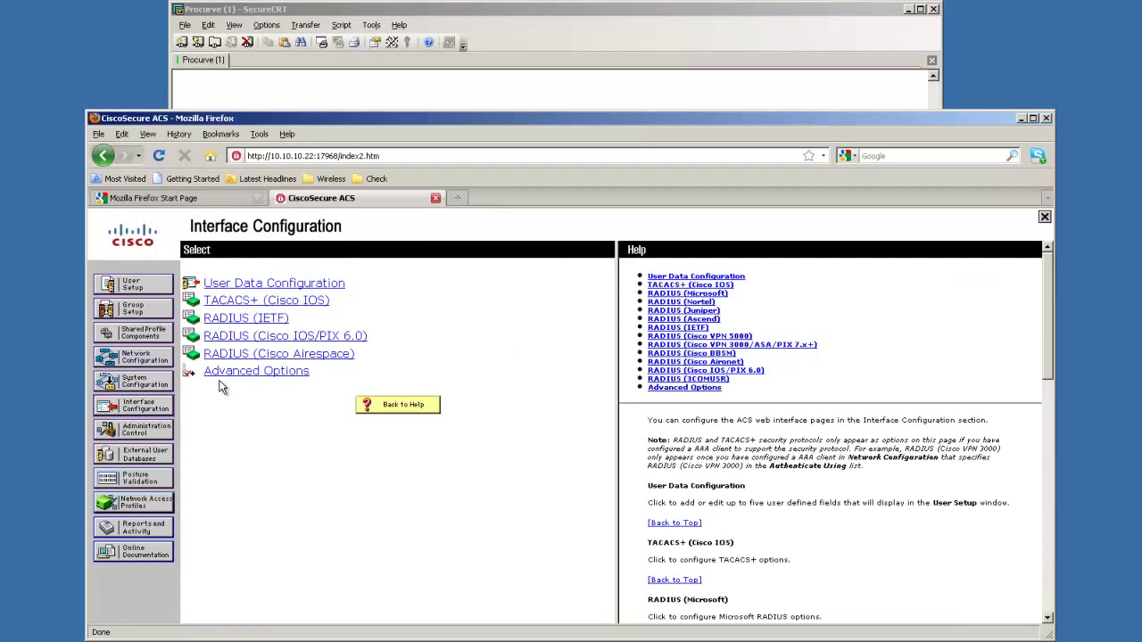
mouse_move(237, 321)
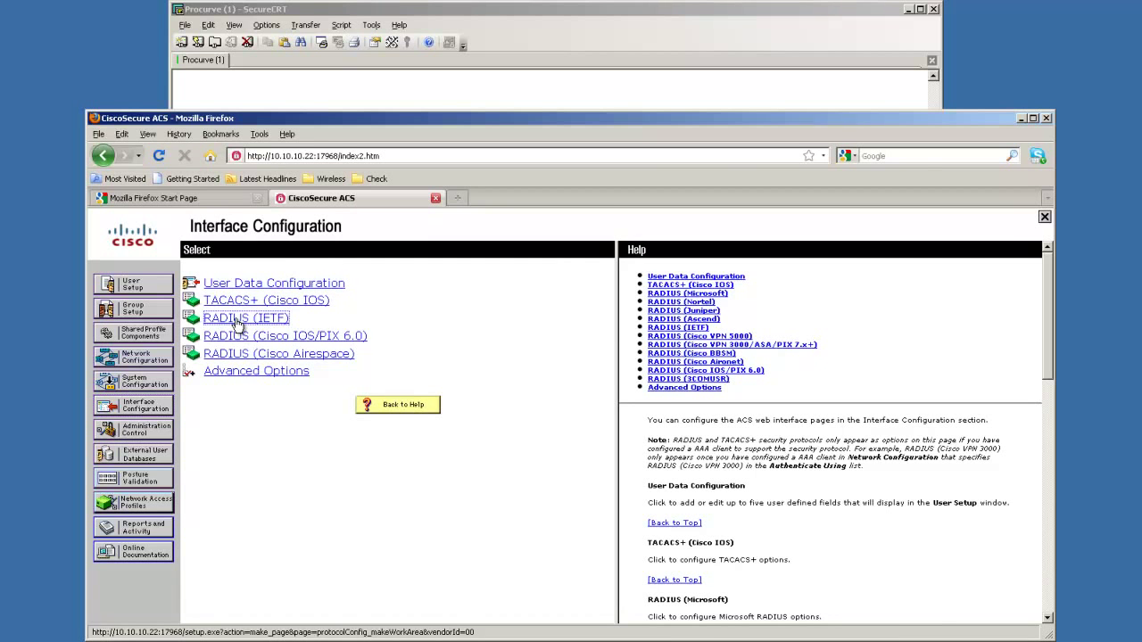
click(246, 318)
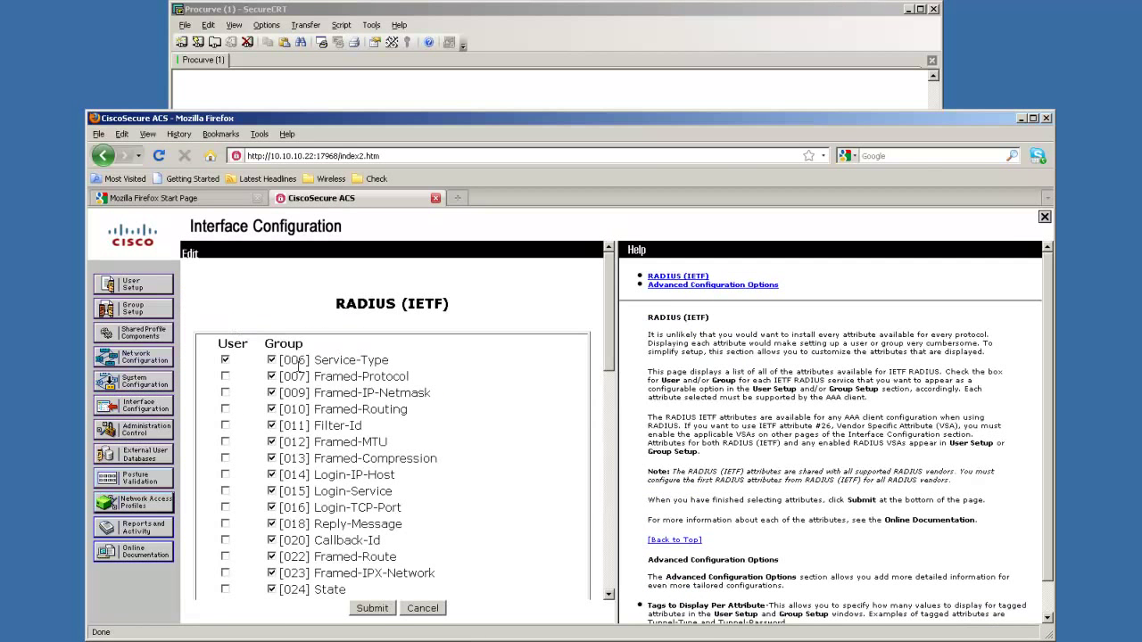
mouse_move(284, 392)
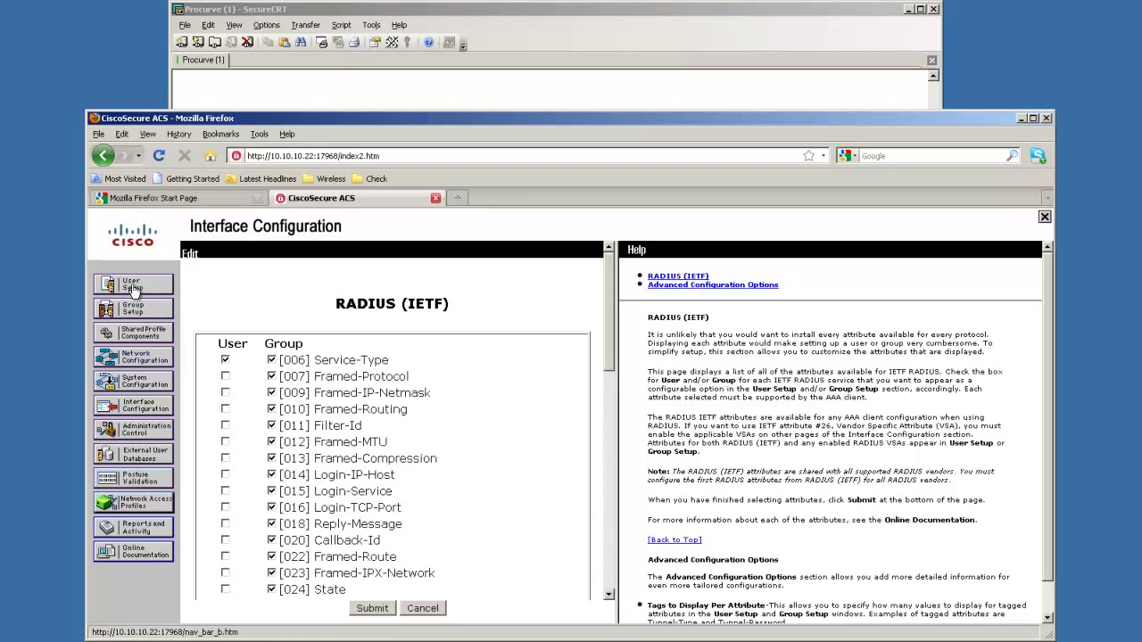
Select Group 5 in Group Setup and start renaming it.
click(132, 307)
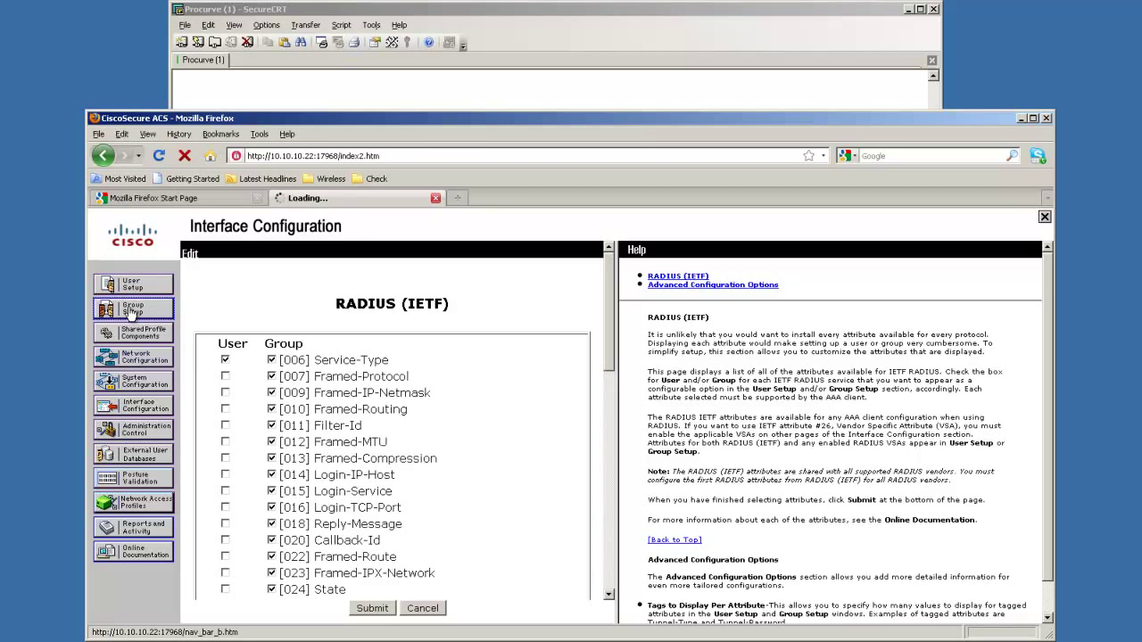
click(132, 307)
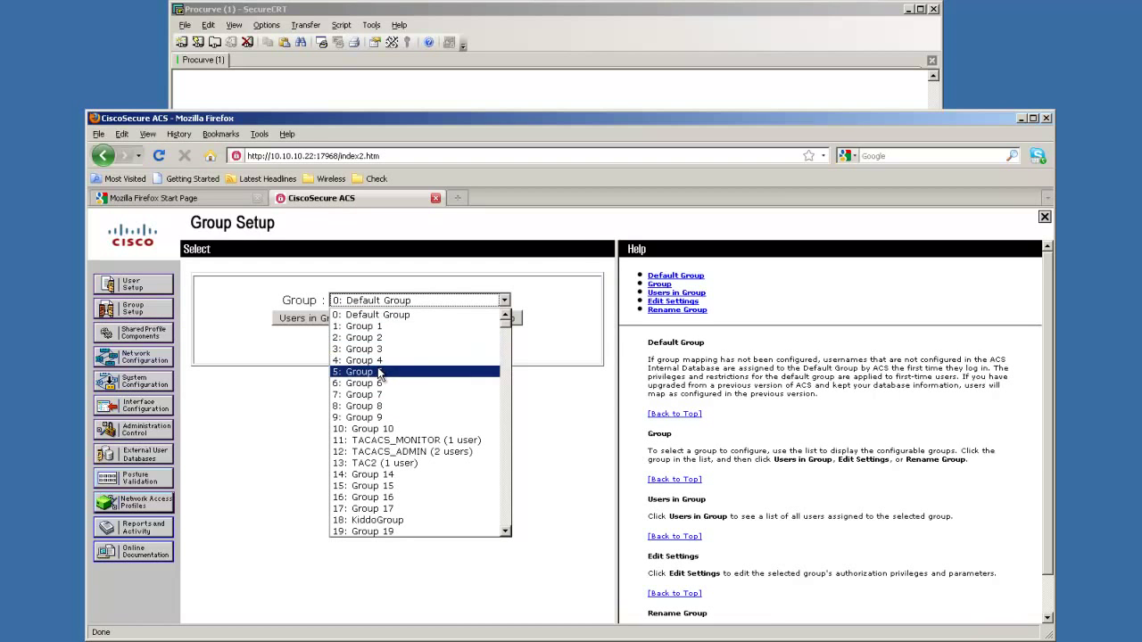
click(360, 371)
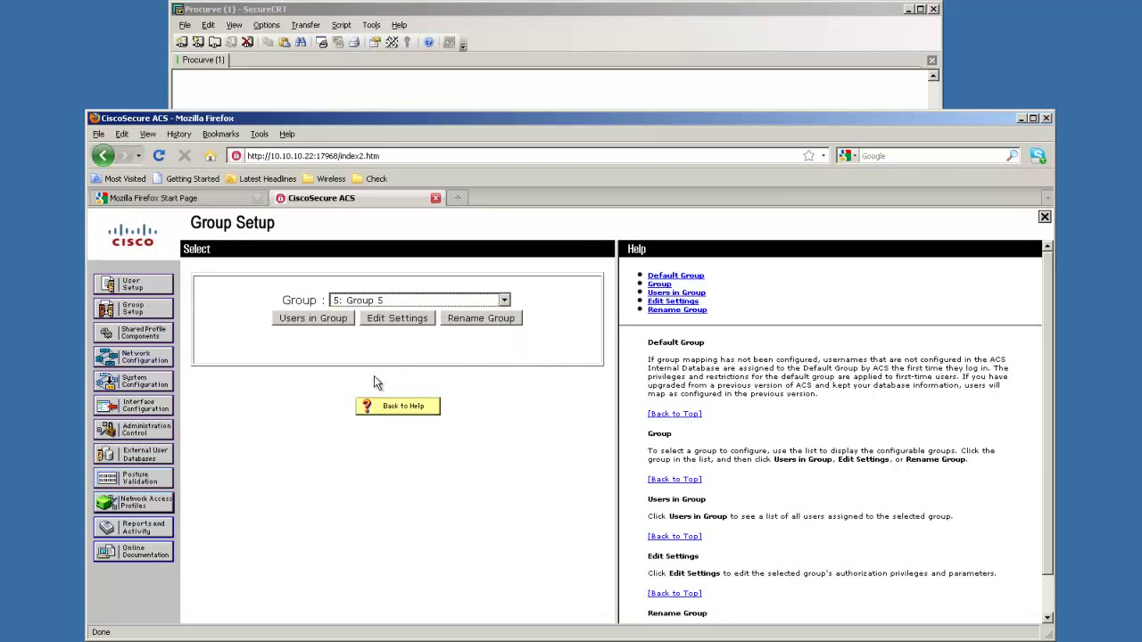
click(482, 318)
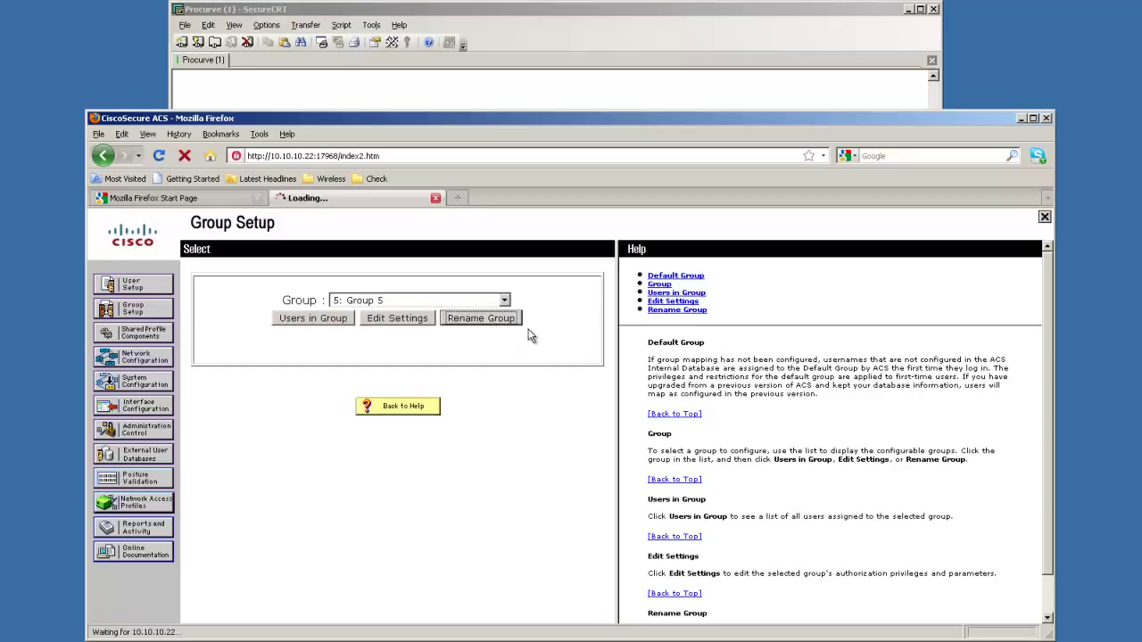
click(482, 317)
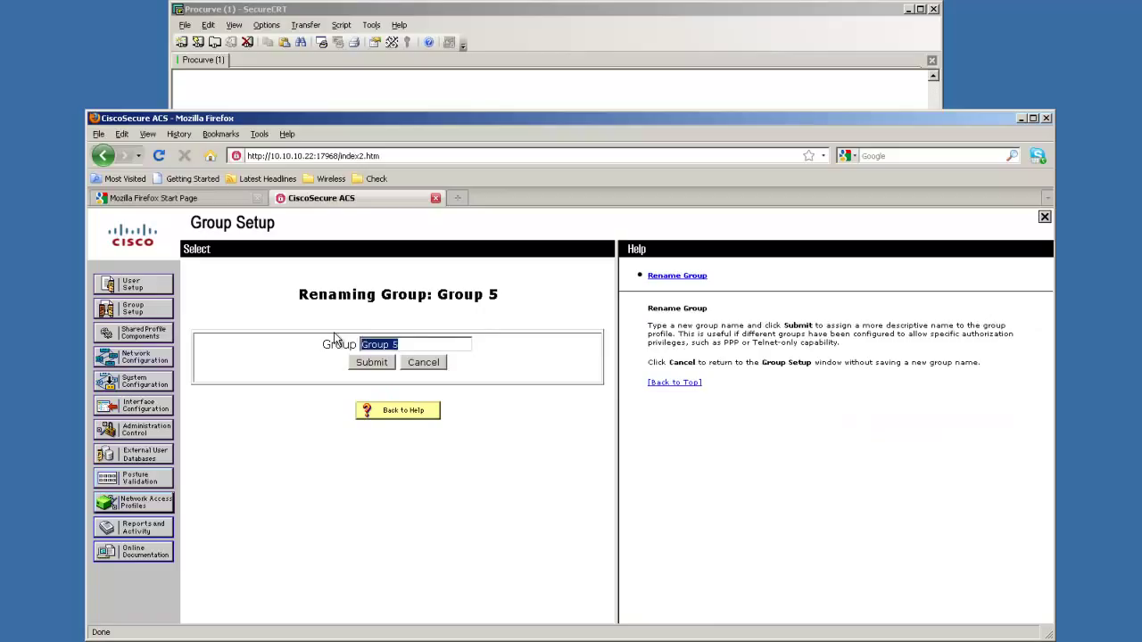
Enter HP-Admin as the new group name and submit it.
text(Swi)
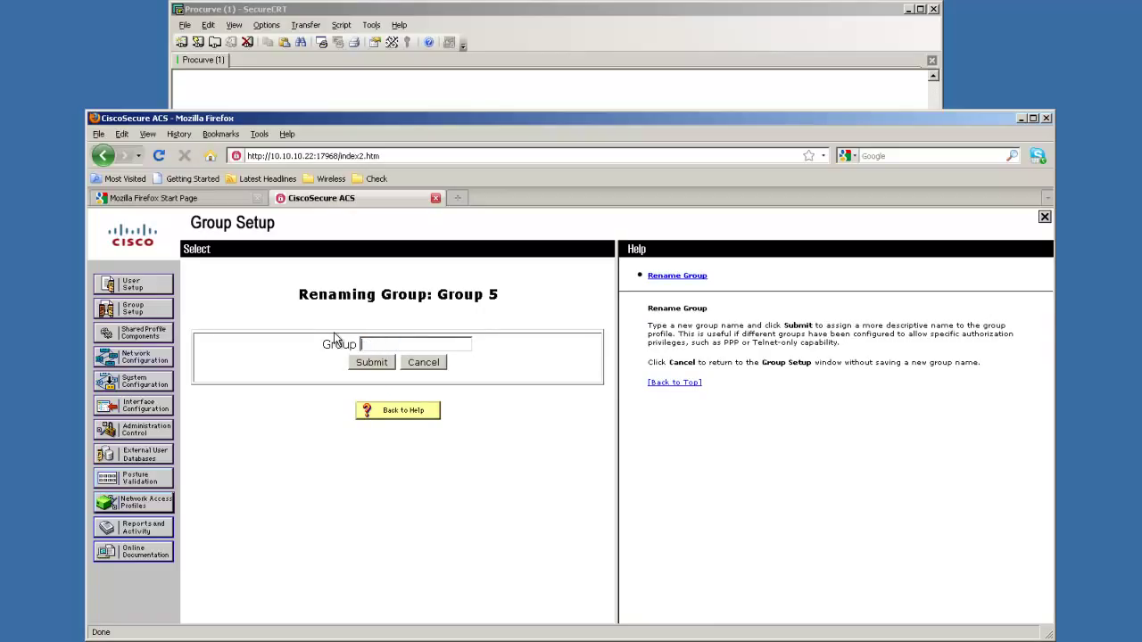
text(HP-)
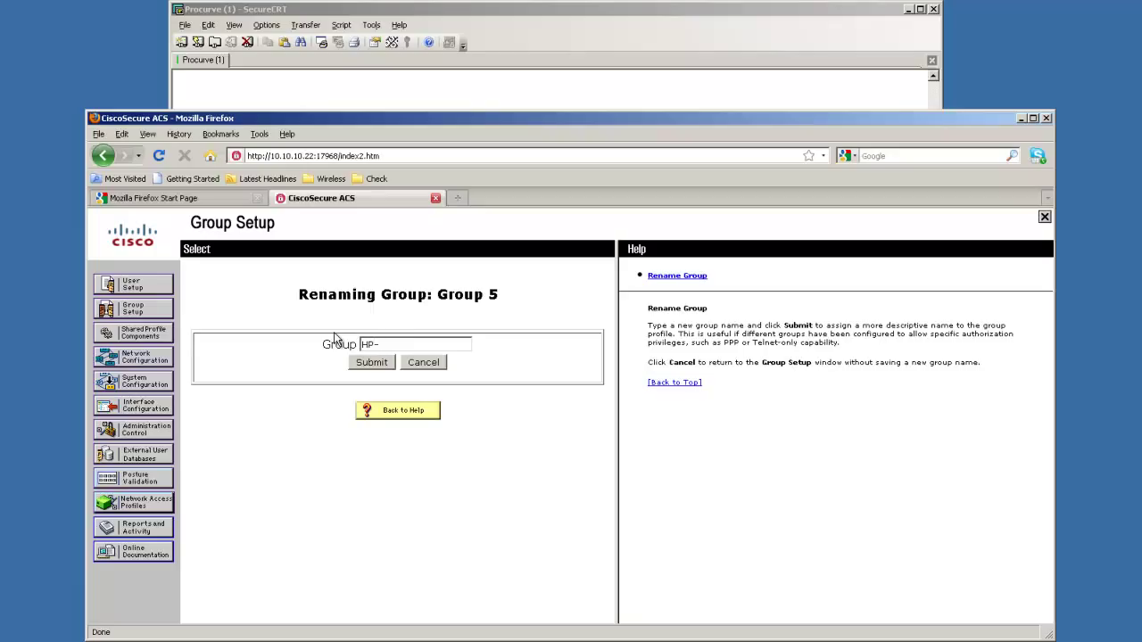
text(Admin)
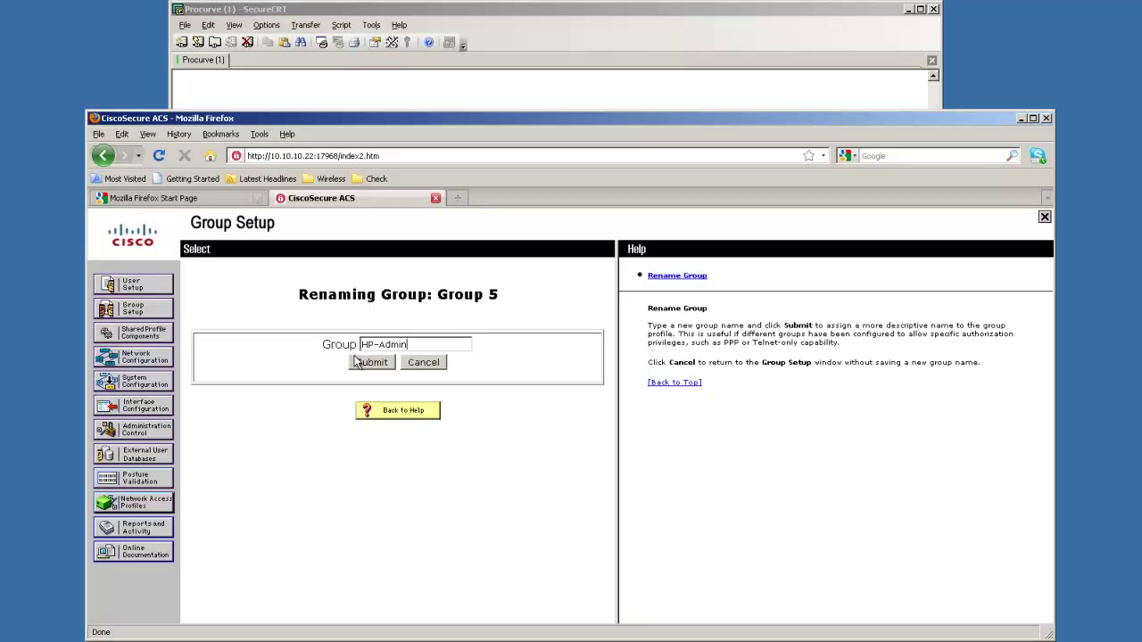
mouse_move(372, 373)
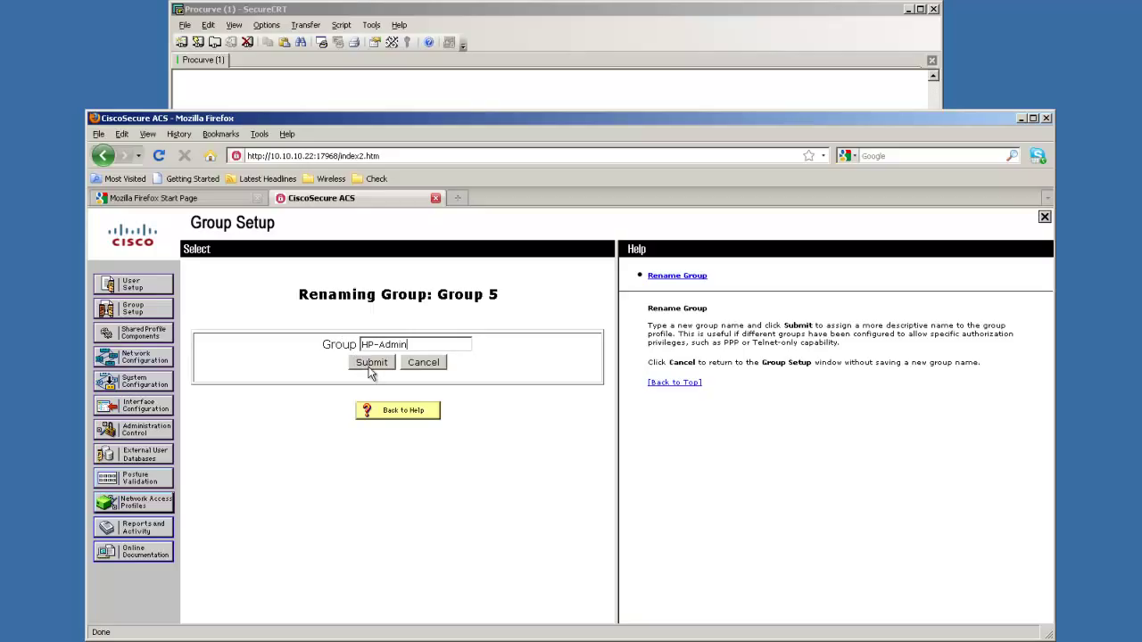
click(371, 363)
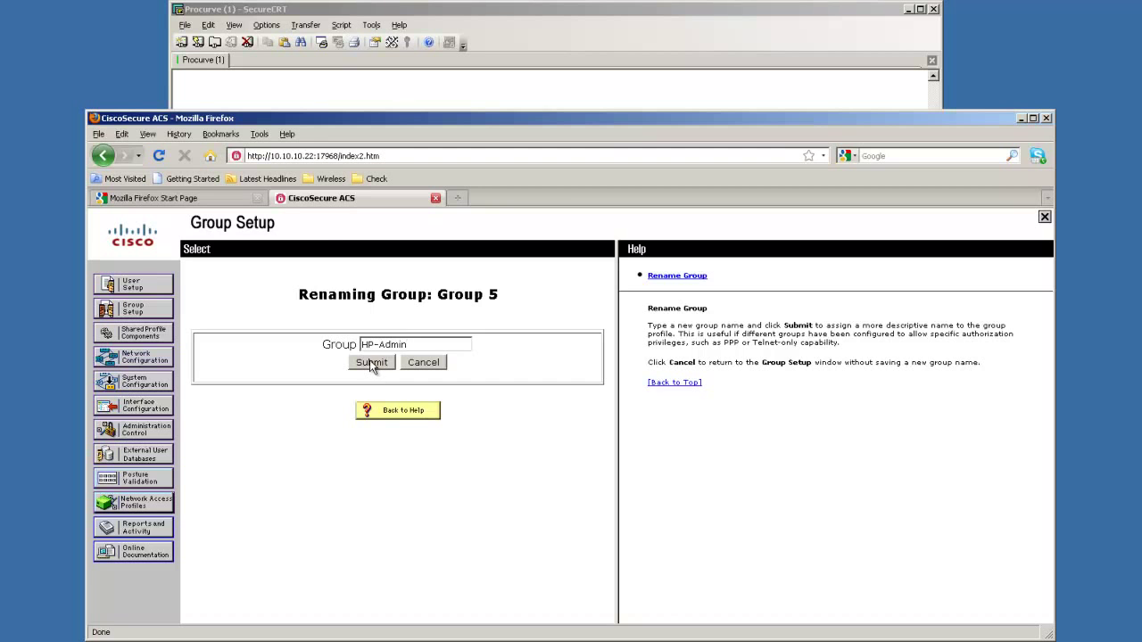
click(371, 362)
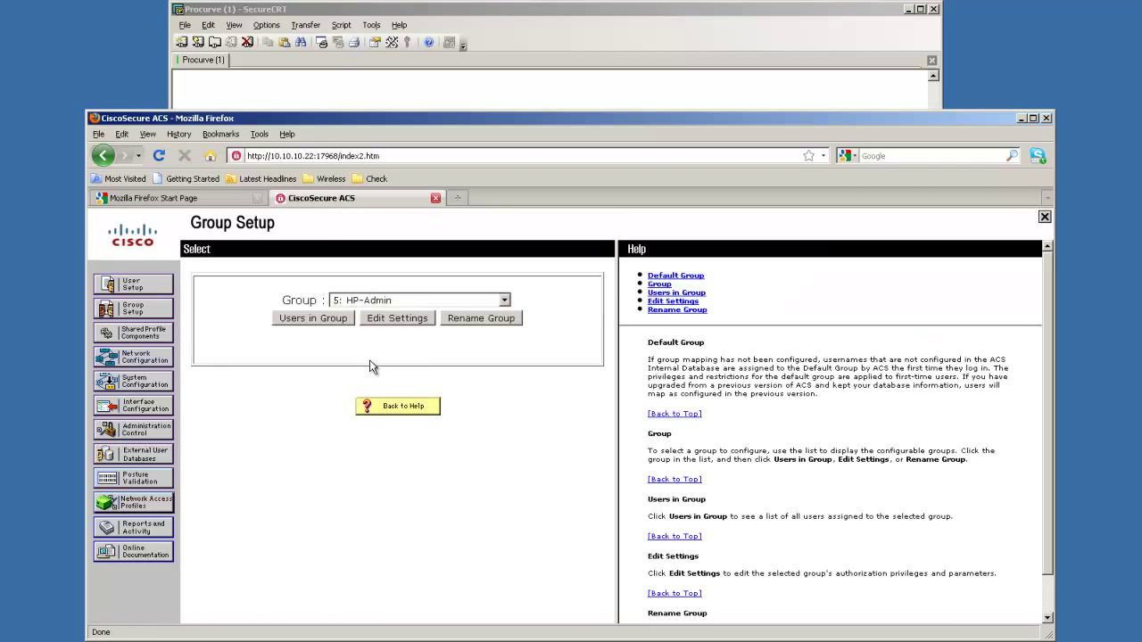
Enable HP-Admin's RADIUS Service-Type as NAS Prompt and submit + restart the service.
click(396, 318)
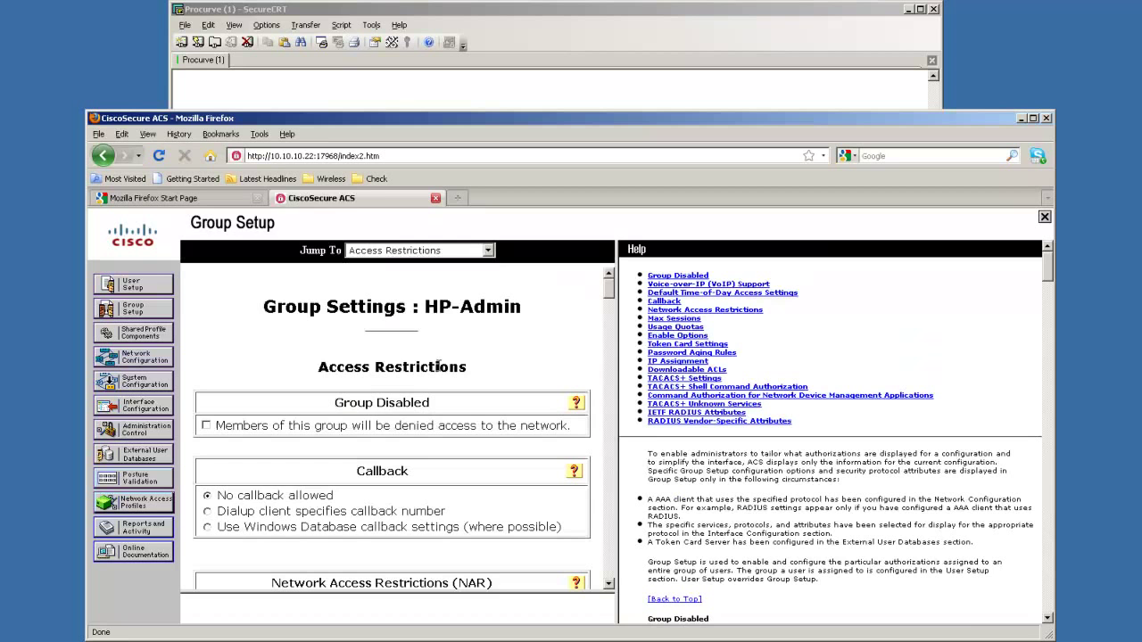
click(489, 249)
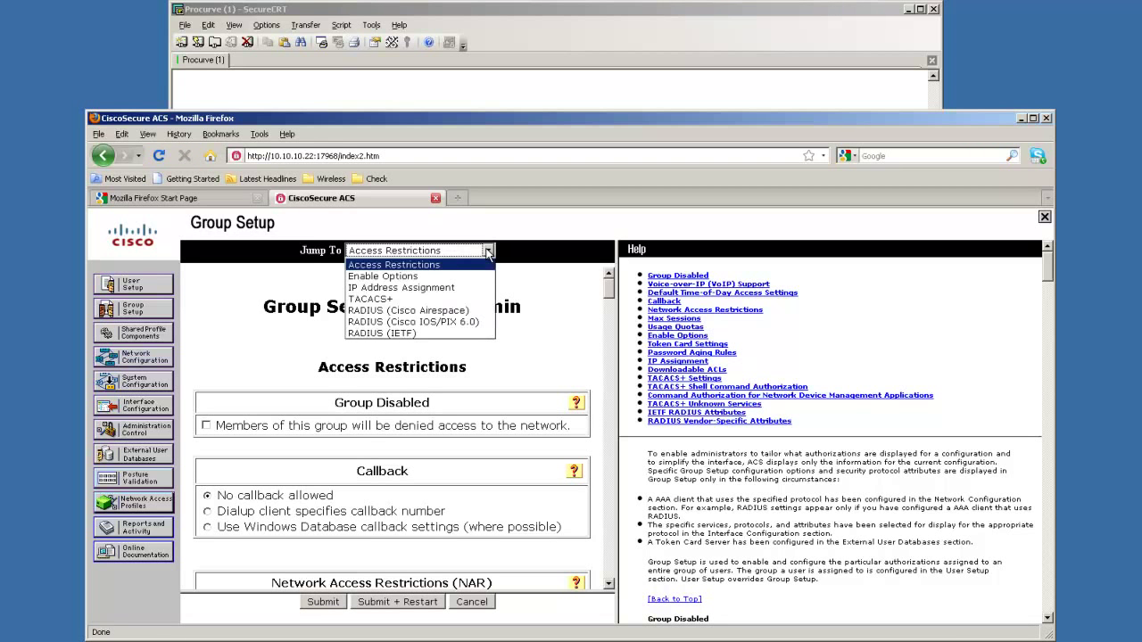
mouse_move(418, 299)
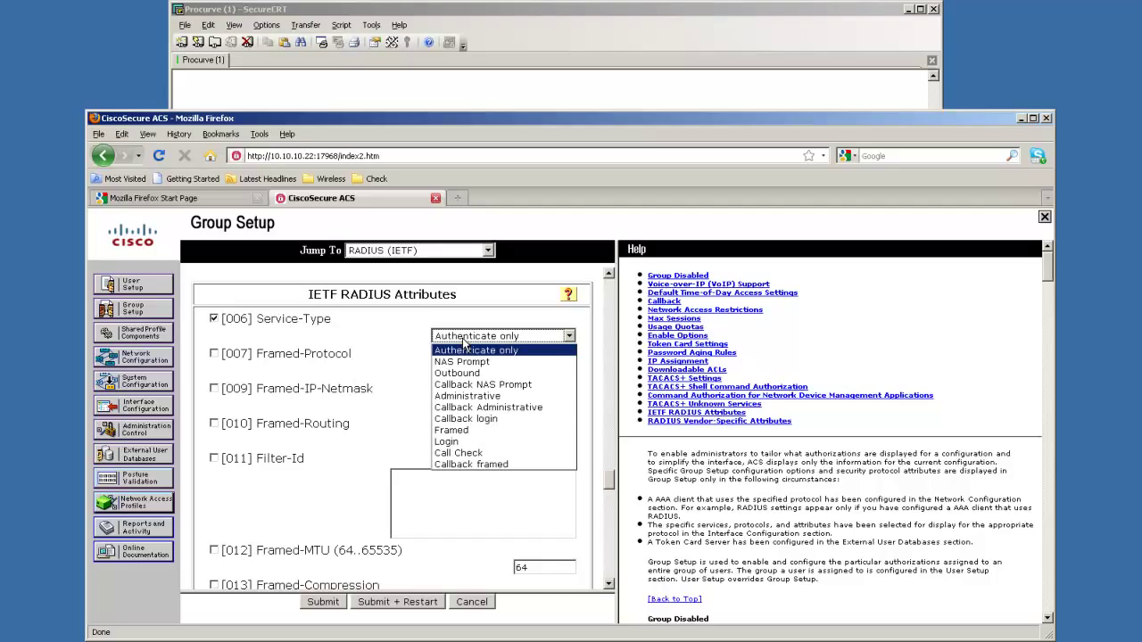
mouse_move(461, 360)
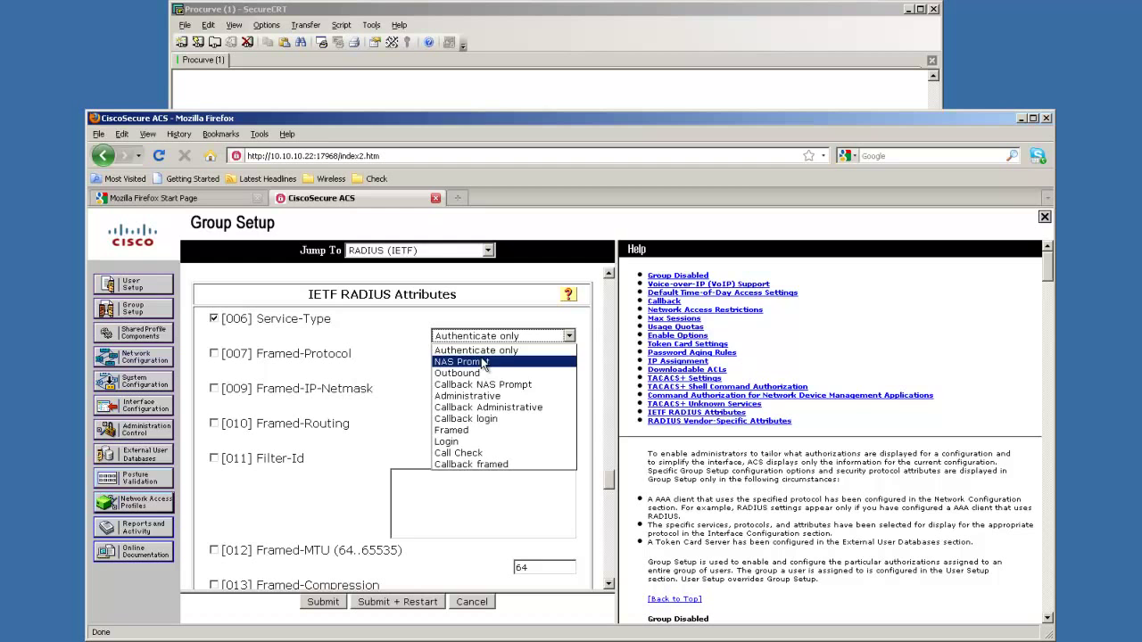
mouse_move(482, 384)
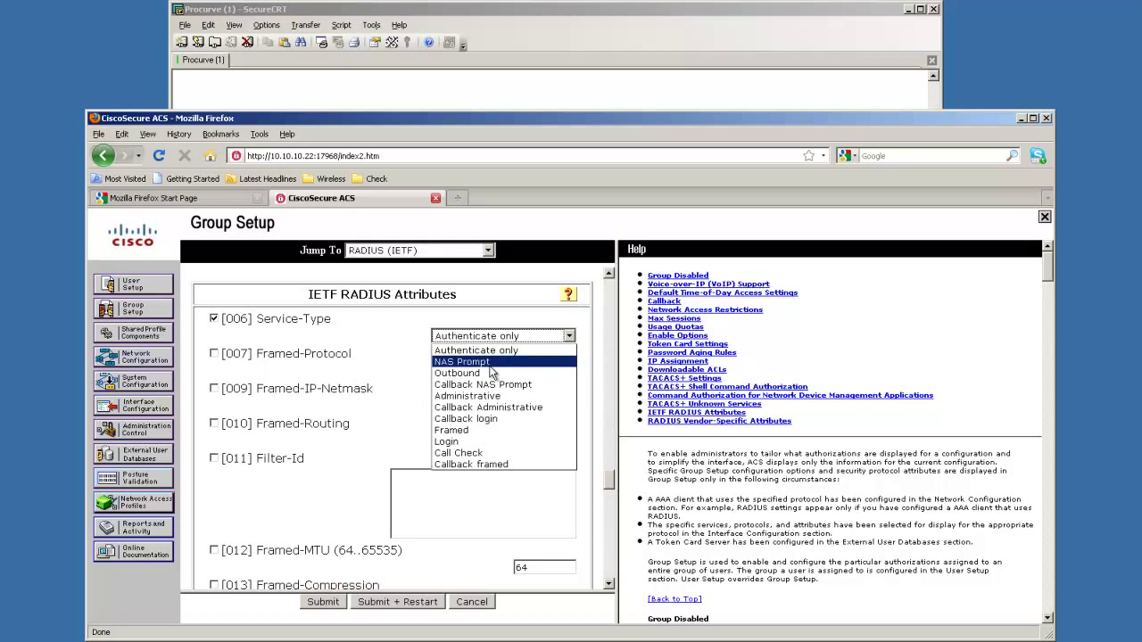
mouse_move(470, 396)
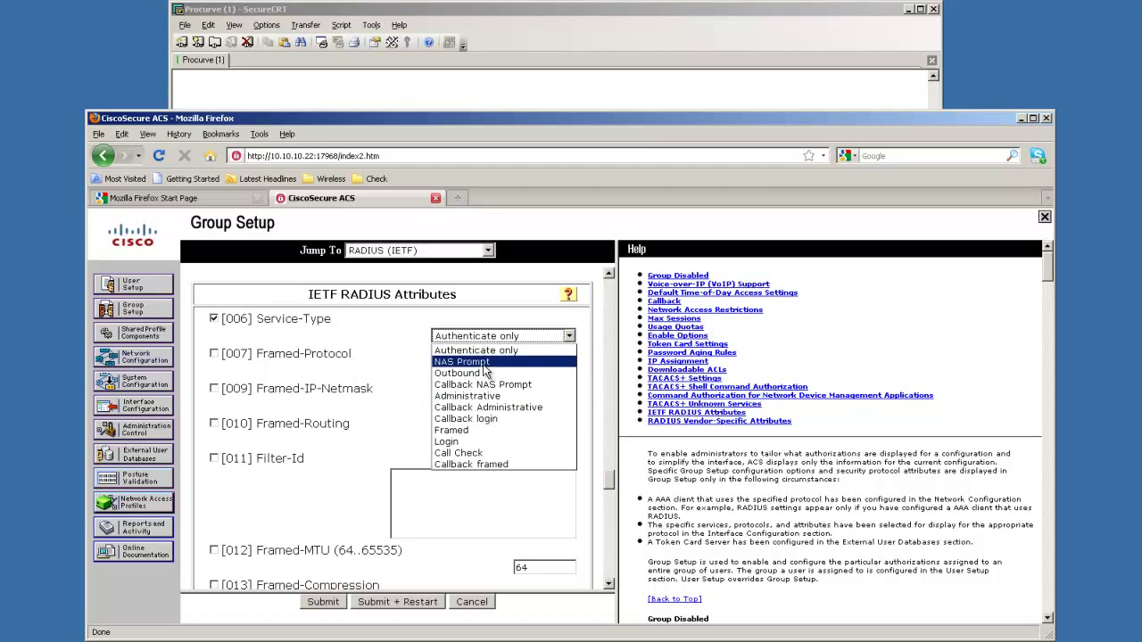
click(460, 360)
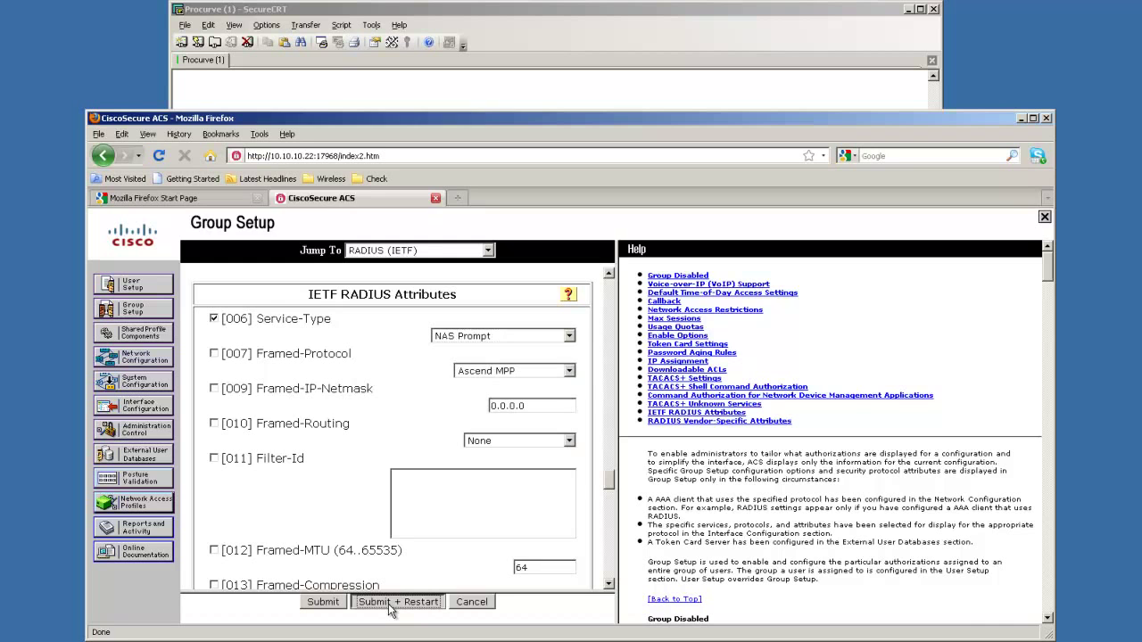
click(398, 604)
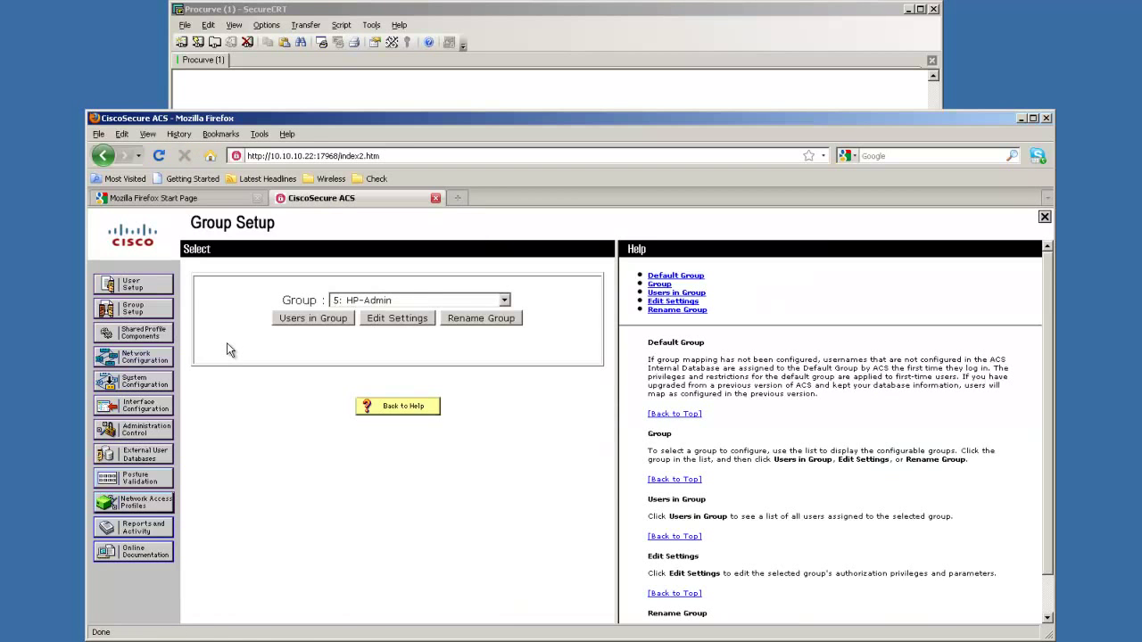
Create user hpop in User Setup and assign it to the HP-Admin group.
click(132, 284)
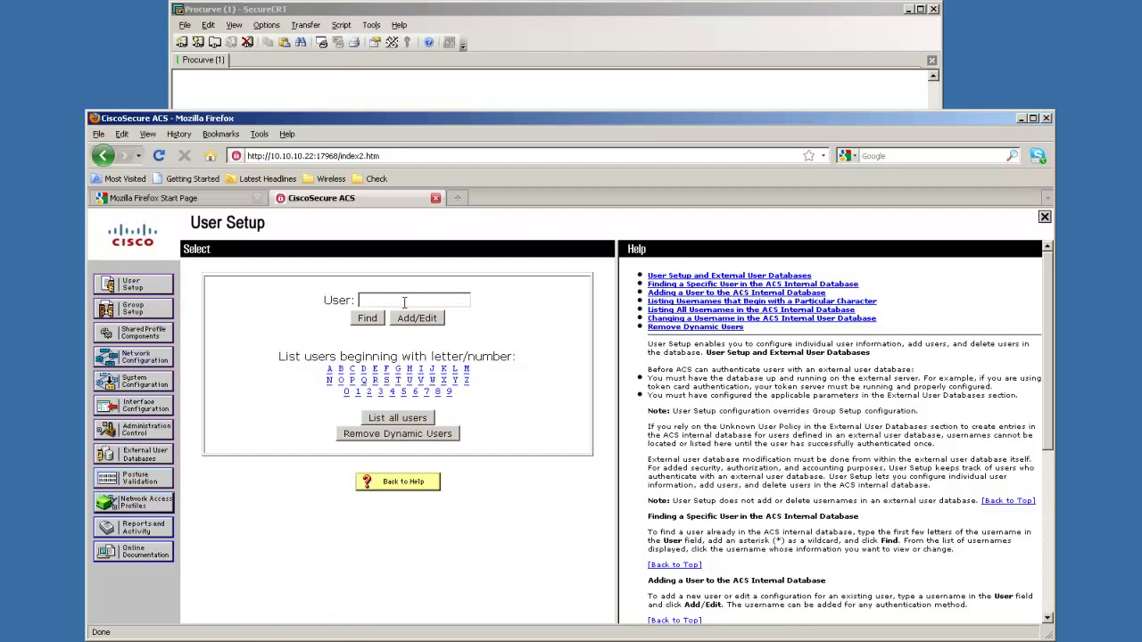
text(hpop)
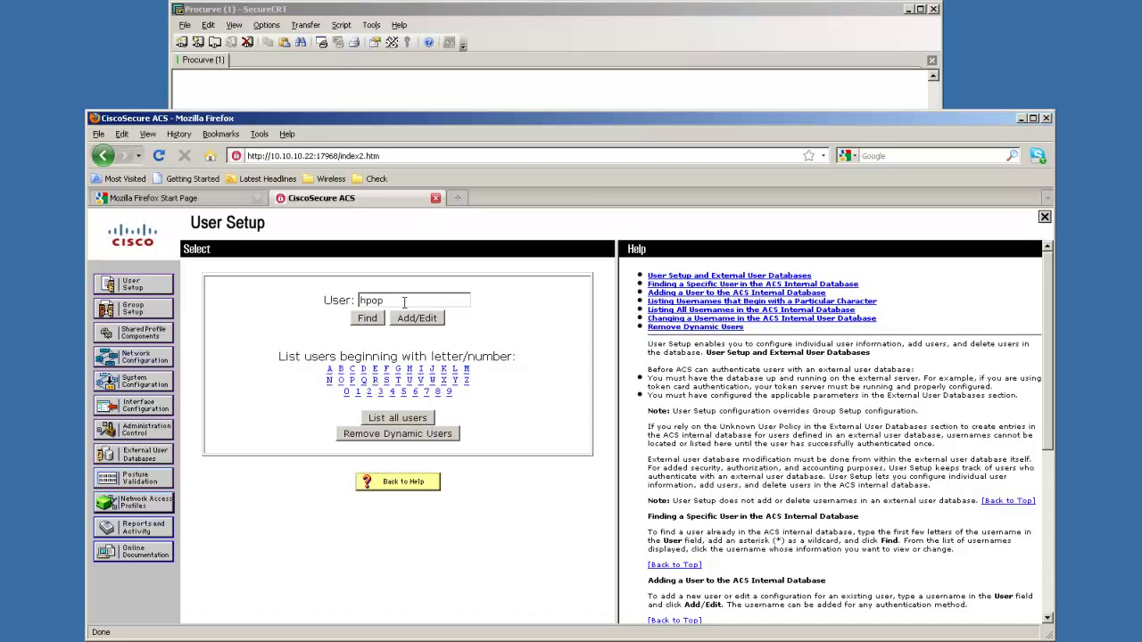
click(417, 317)
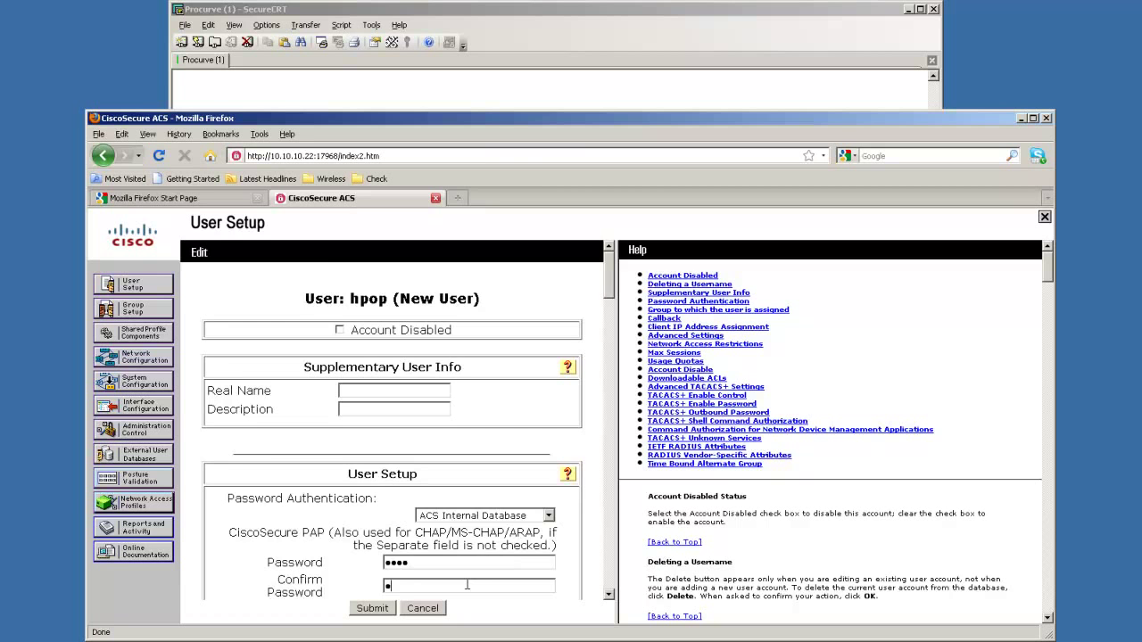
scroll(down, 3)
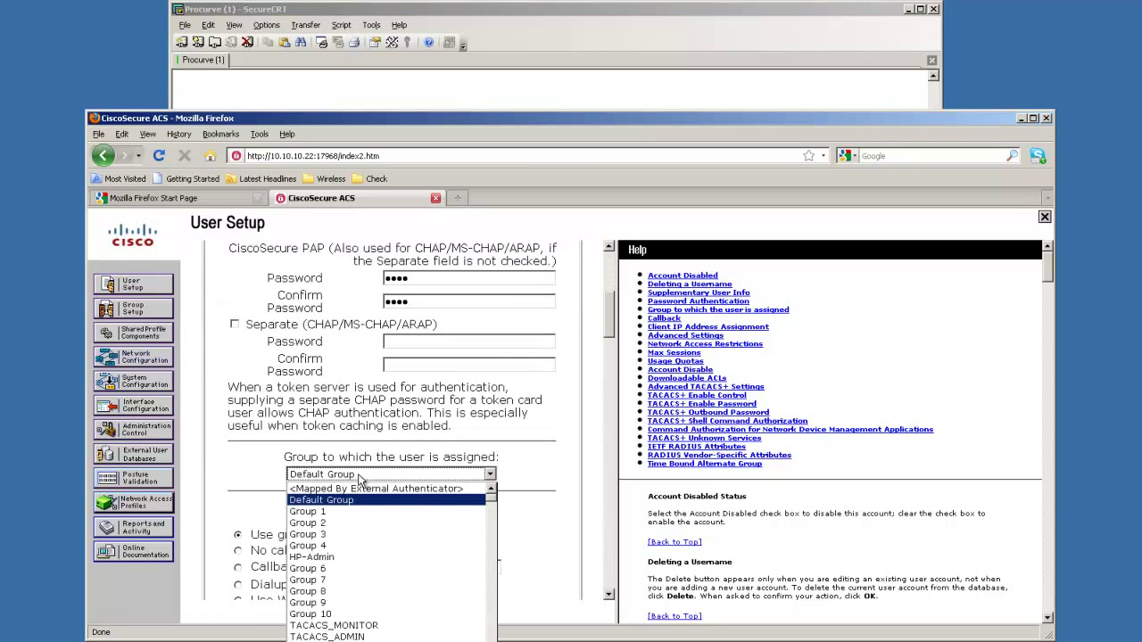
click(310, 556)
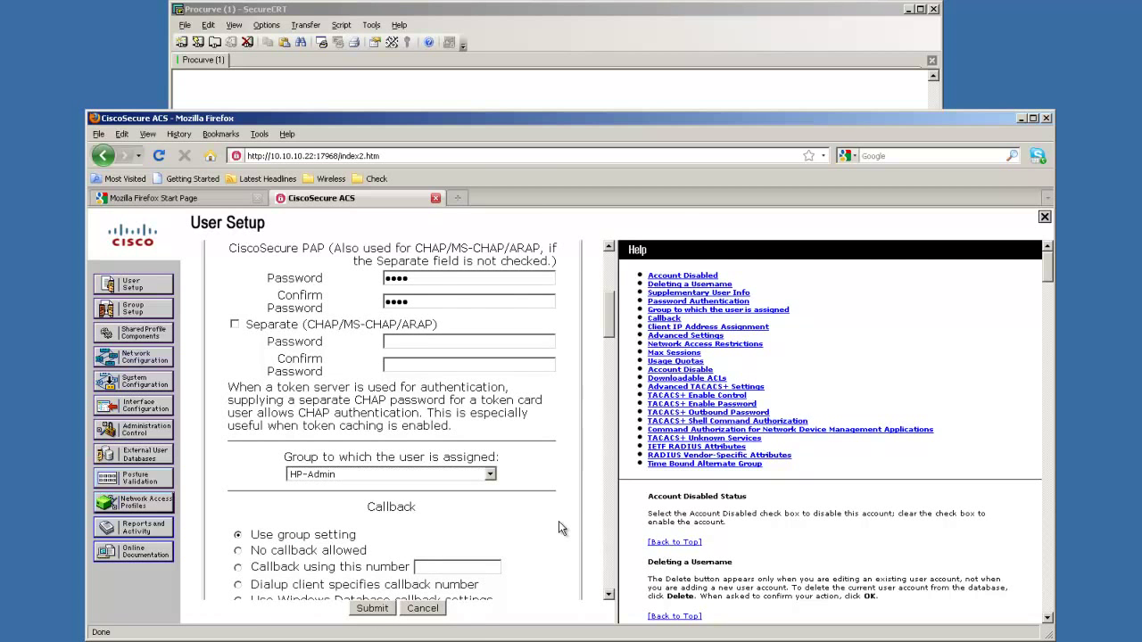
Submit the hpop user account settings.
scroll(down, 3)
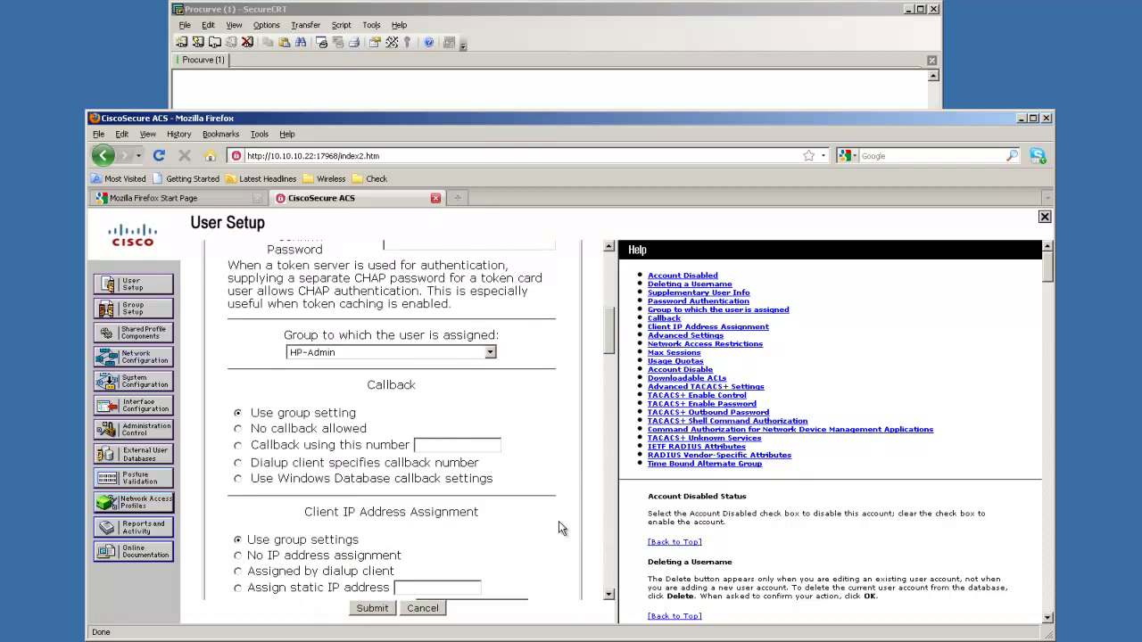
scroll(down, 3)
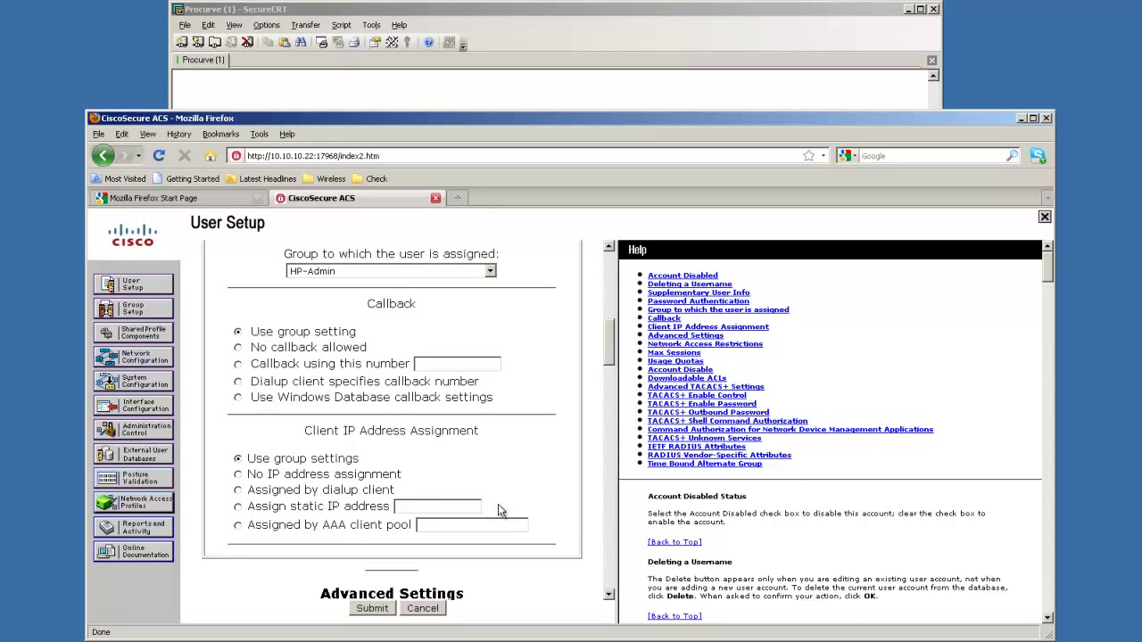
scroll(down, 3)
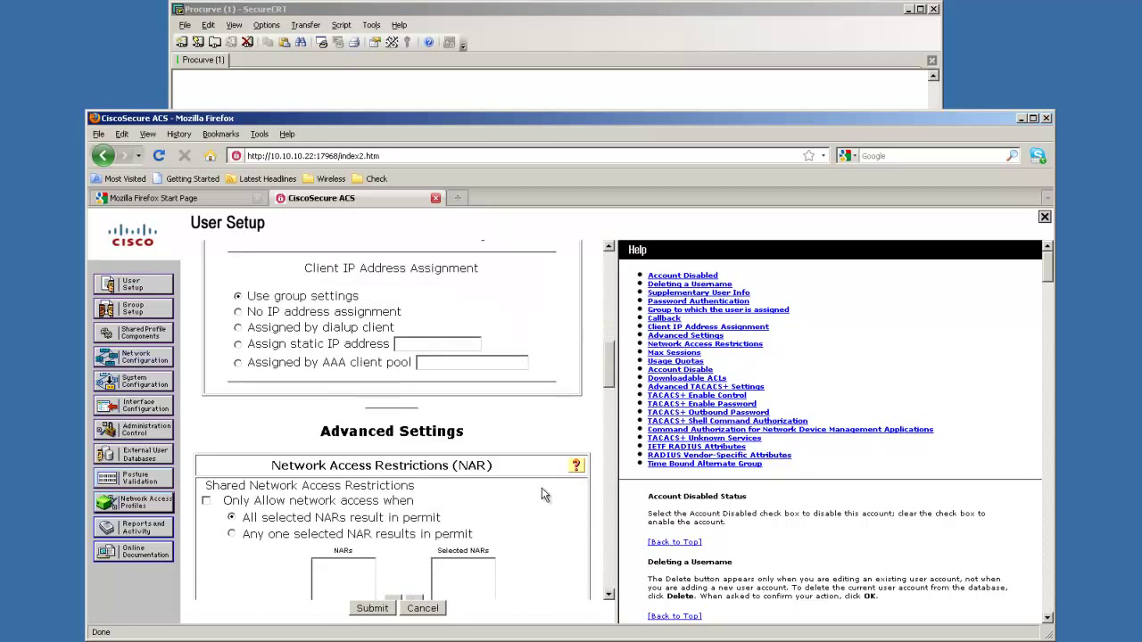
scroll(down, 3)
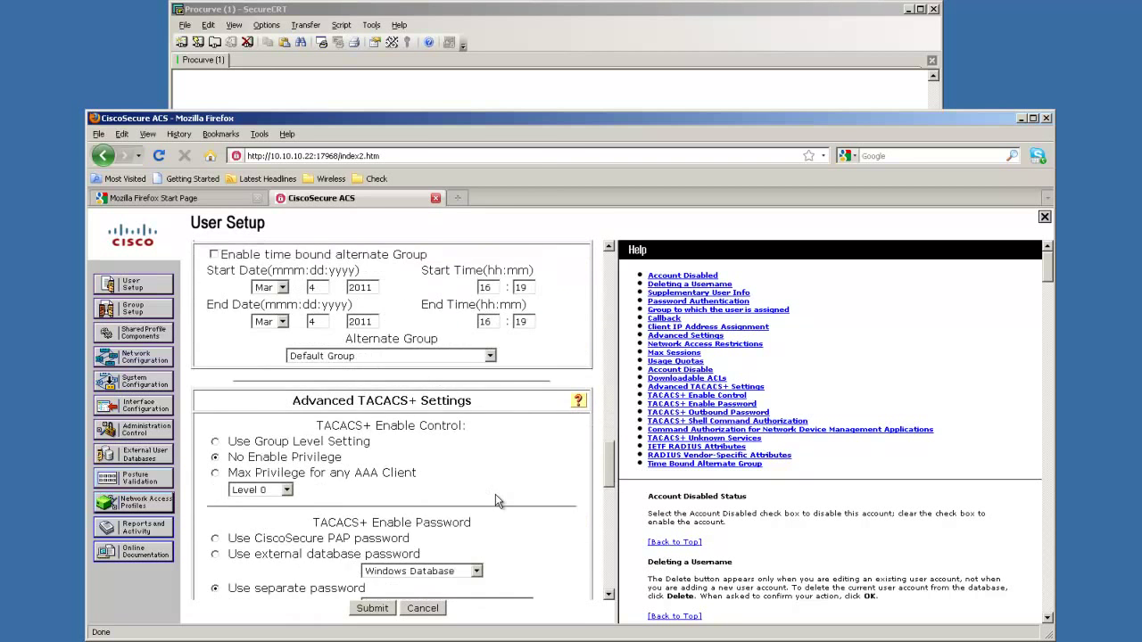
scroll(down, 3)
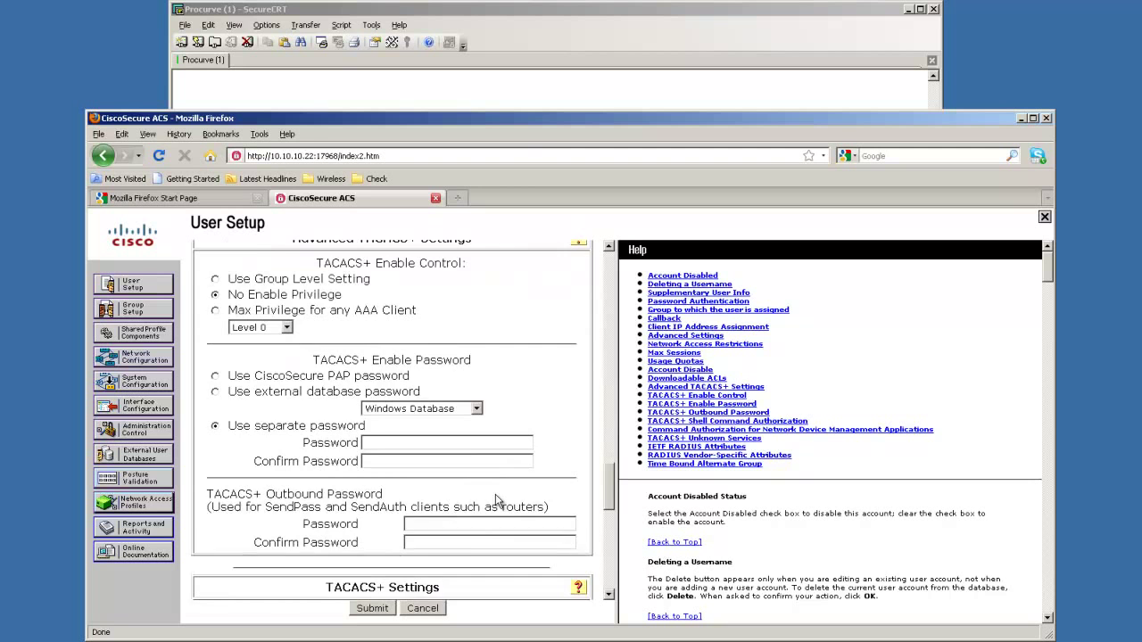
scroll(down, 3)
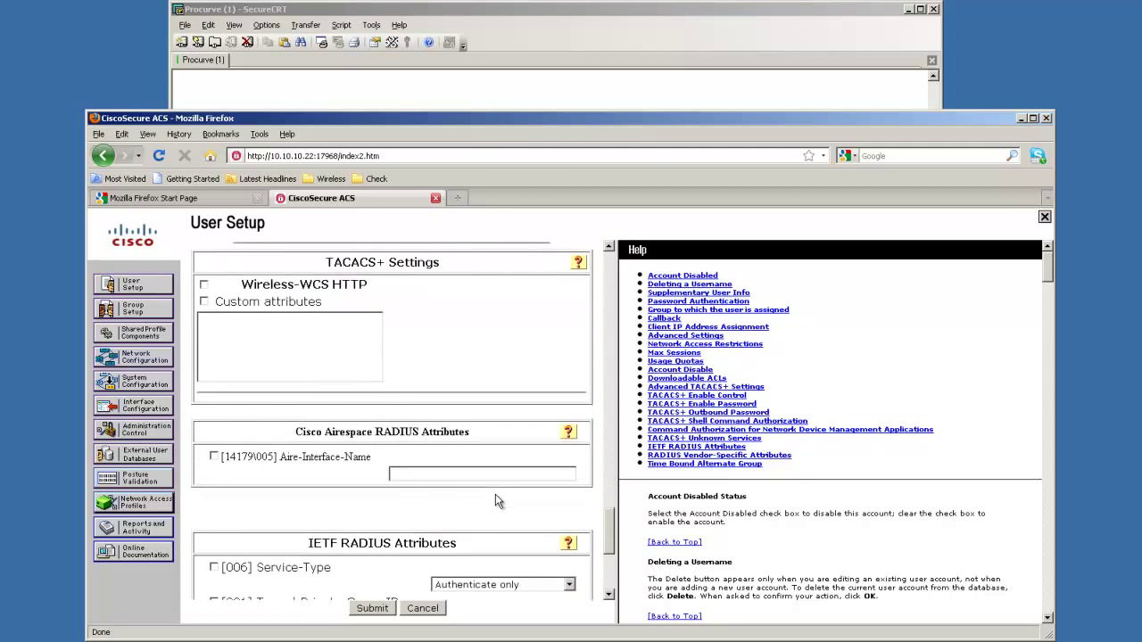
scroll(down, 3)
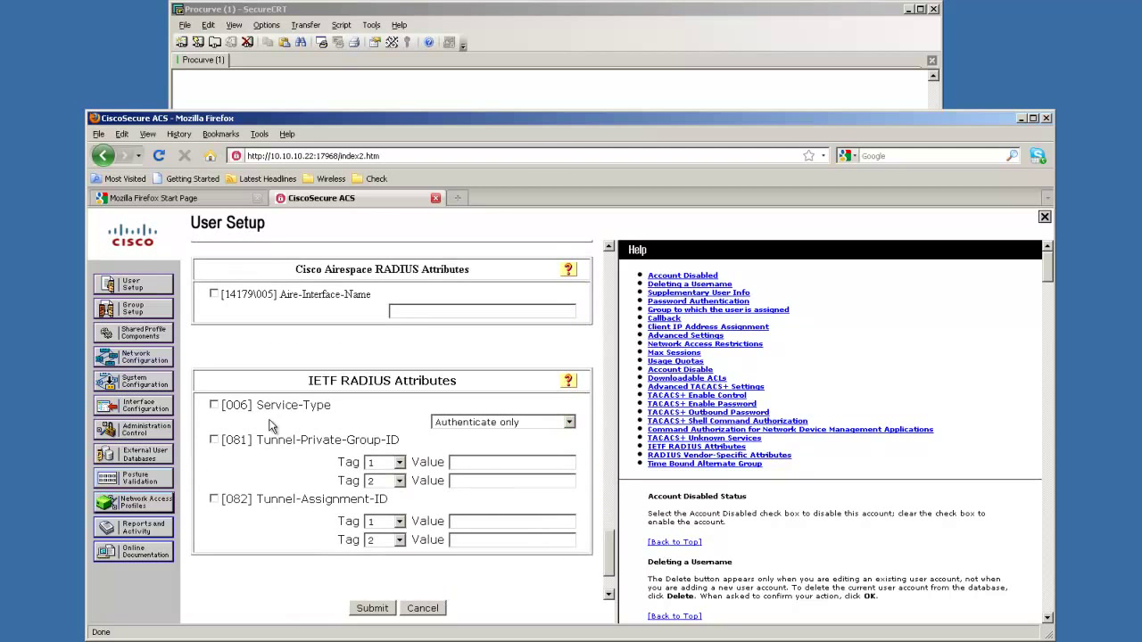
mouse_move(353, 424)
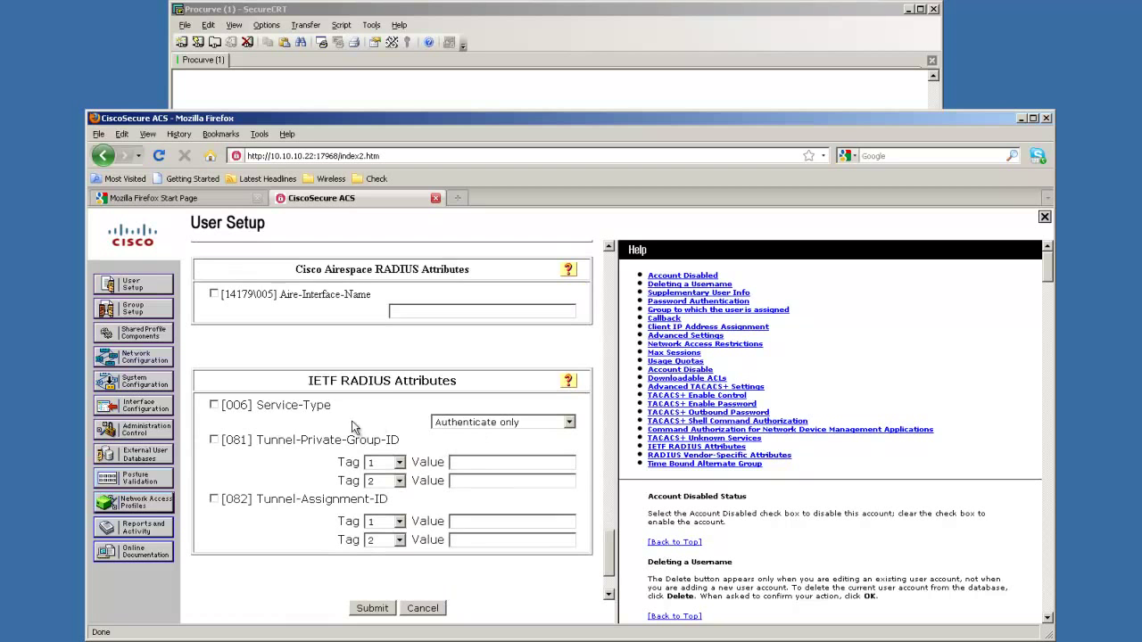
scroll(down, 3)
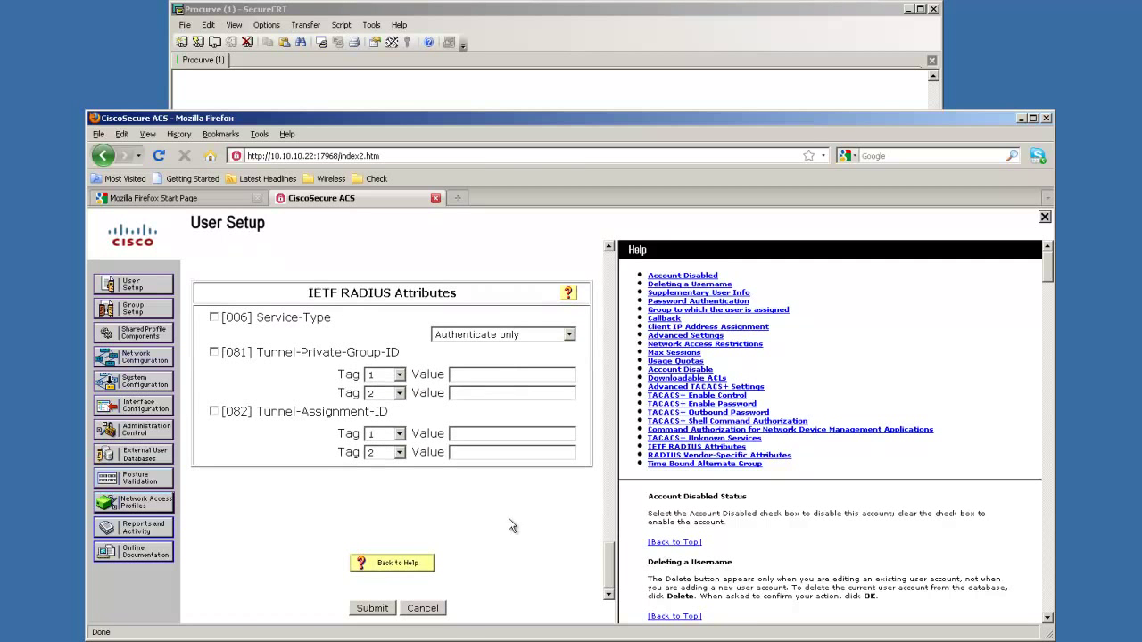
click(372, 608)
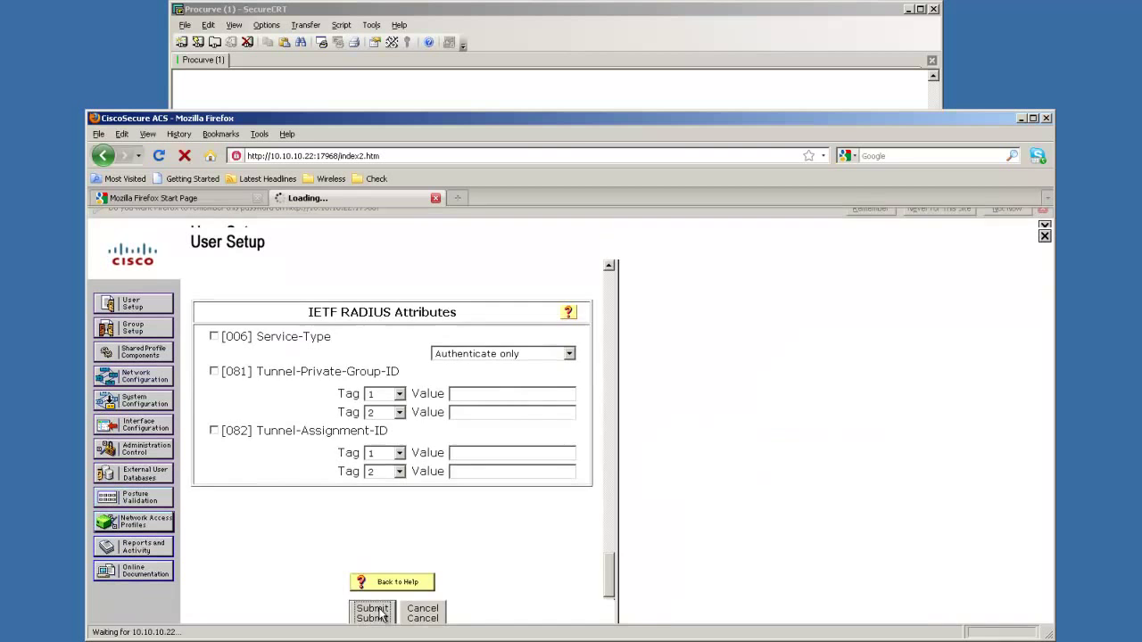
click(367, 611)
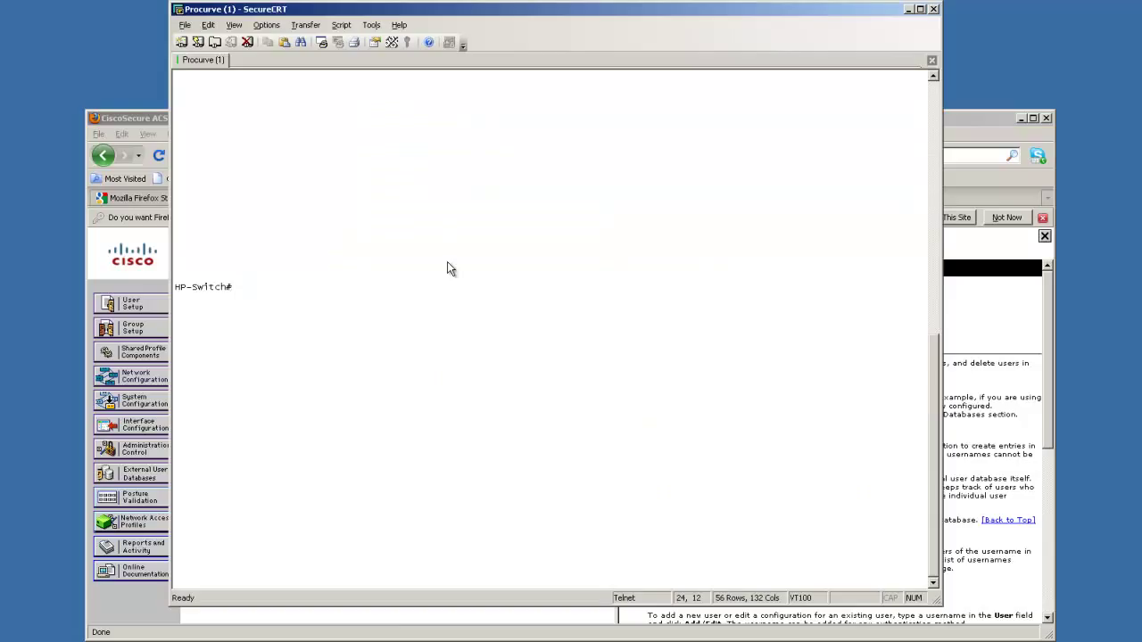
text(radi)
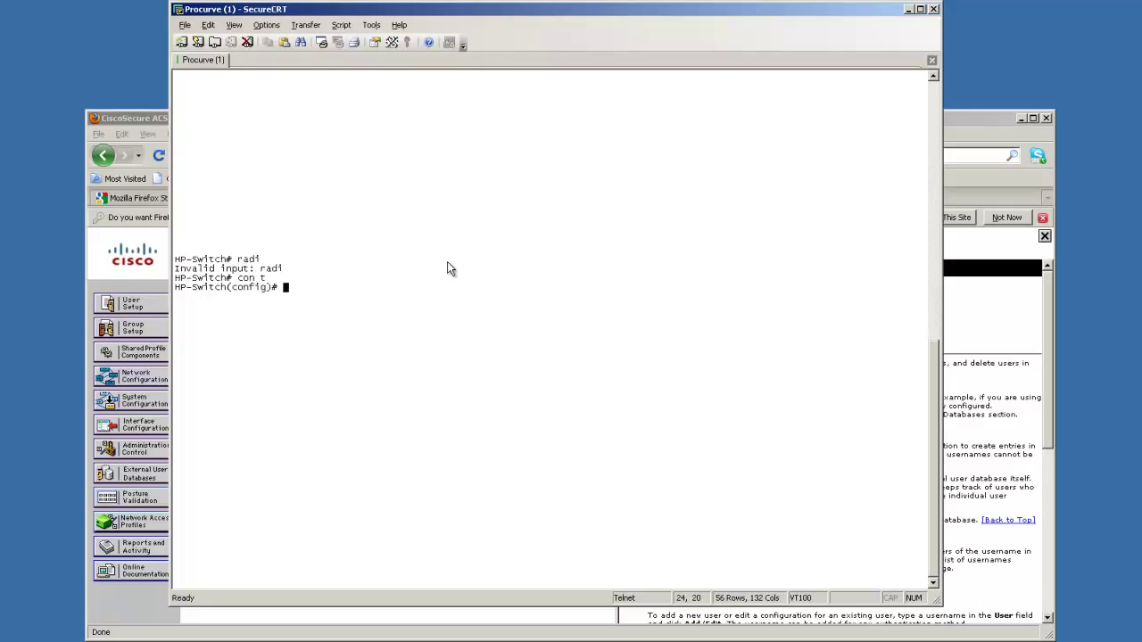
text(radius-server)
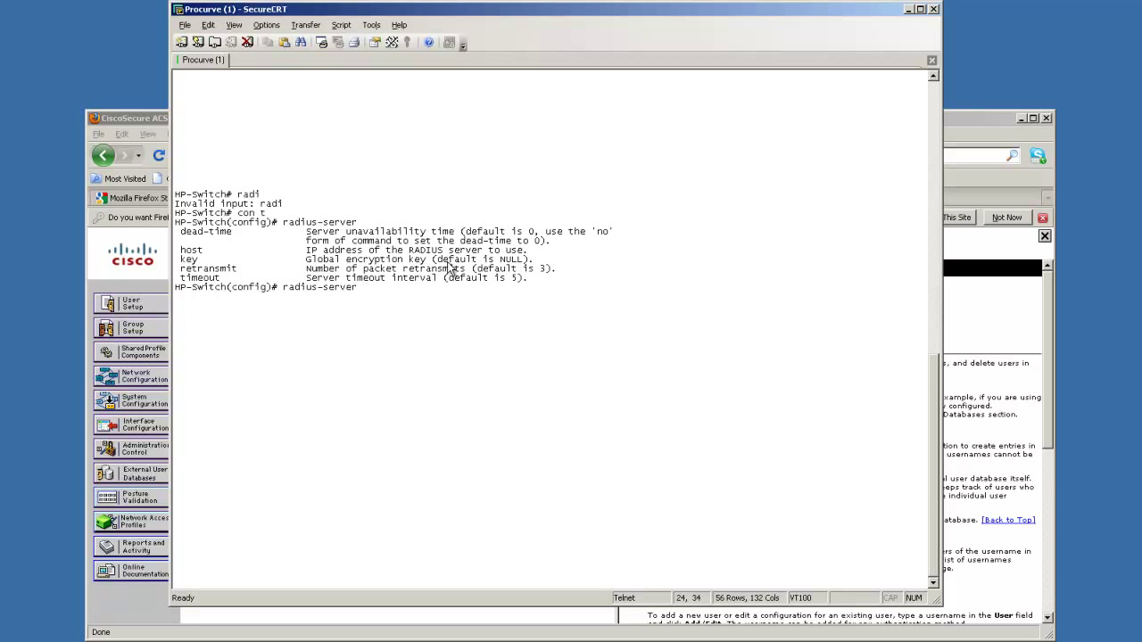
text(host 10.10.10.22)
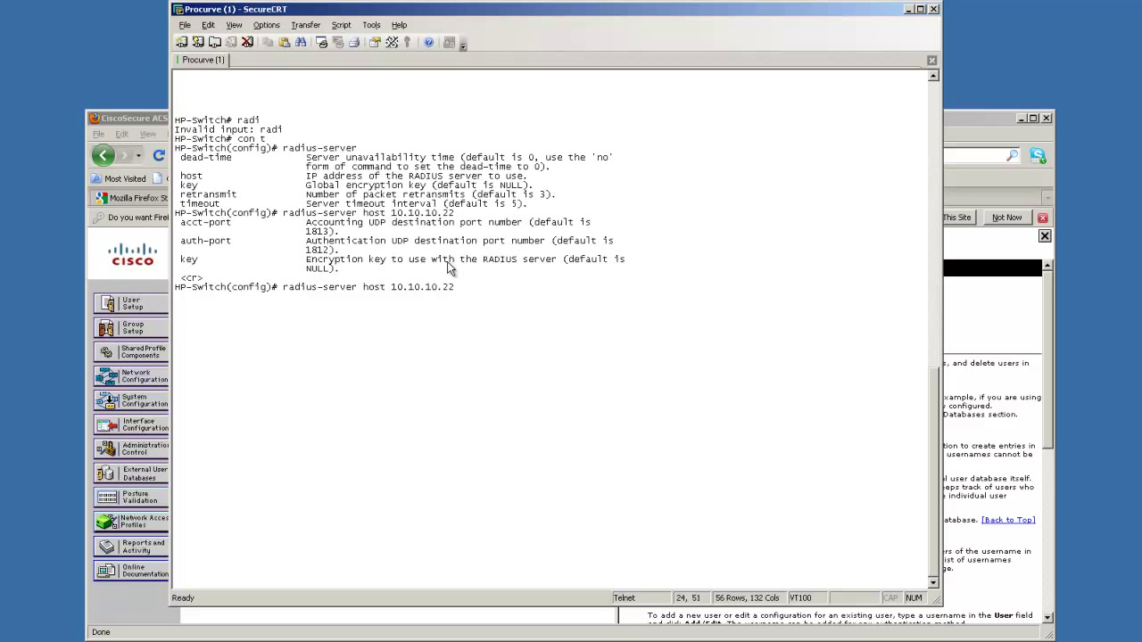
text(key)
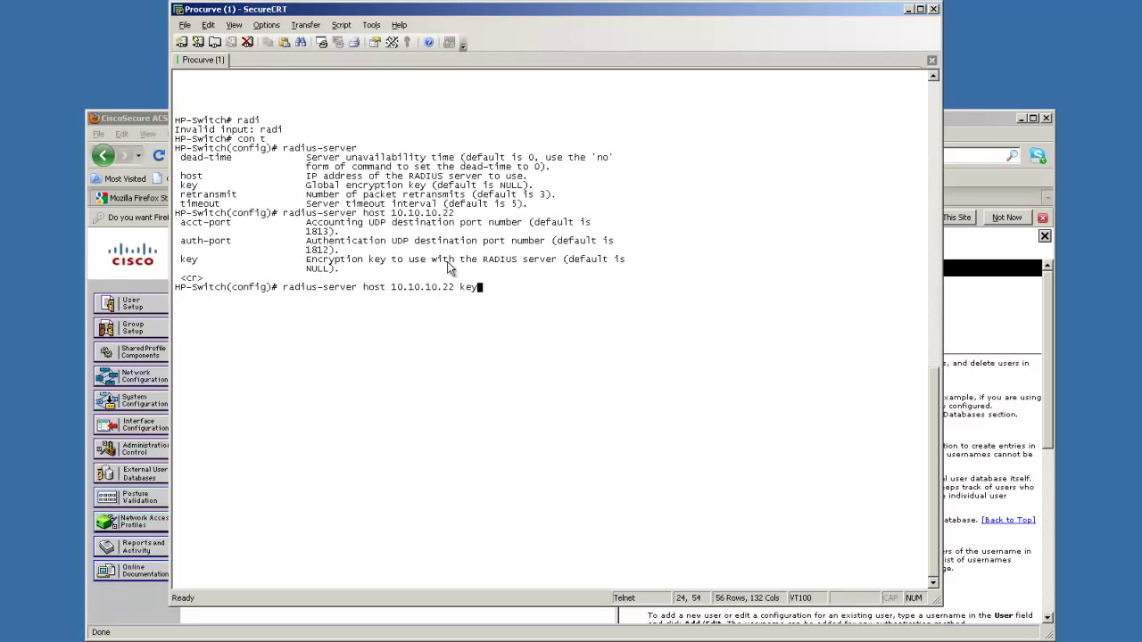
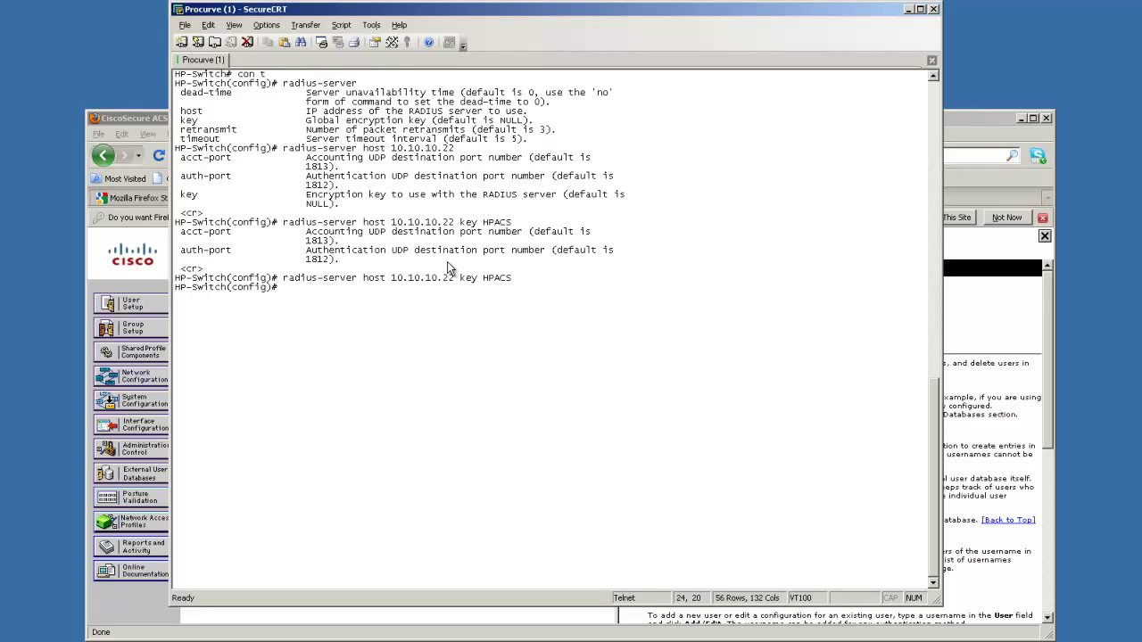
Enable privilege-mode login and set telnet login authentication to radius then local.
text(aaa authentication login p)
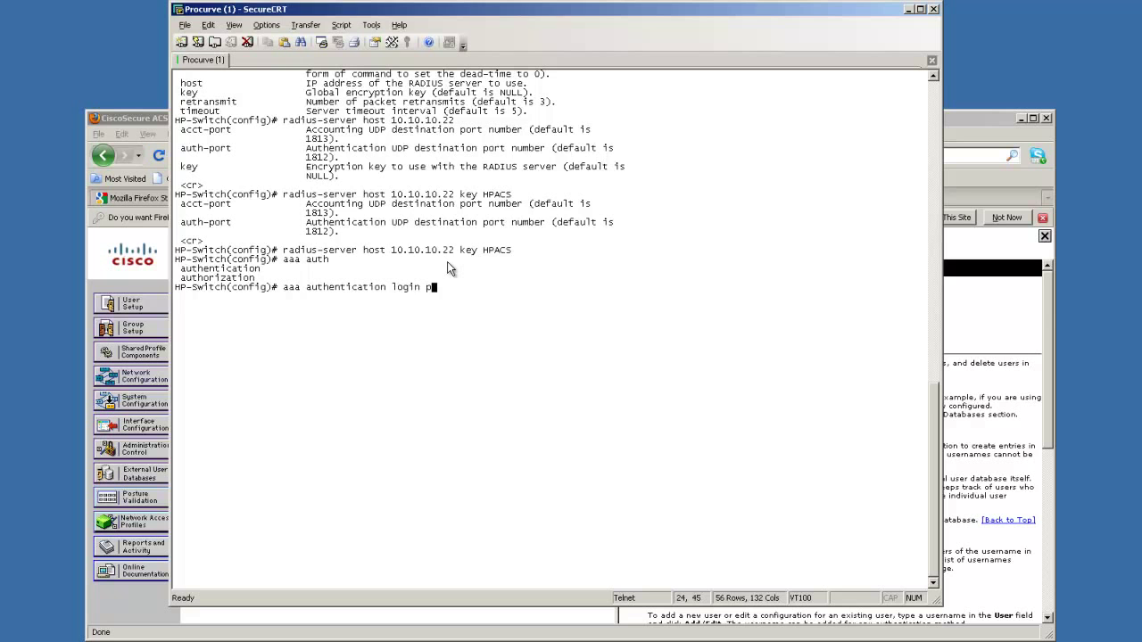
text(rivilege-mode)
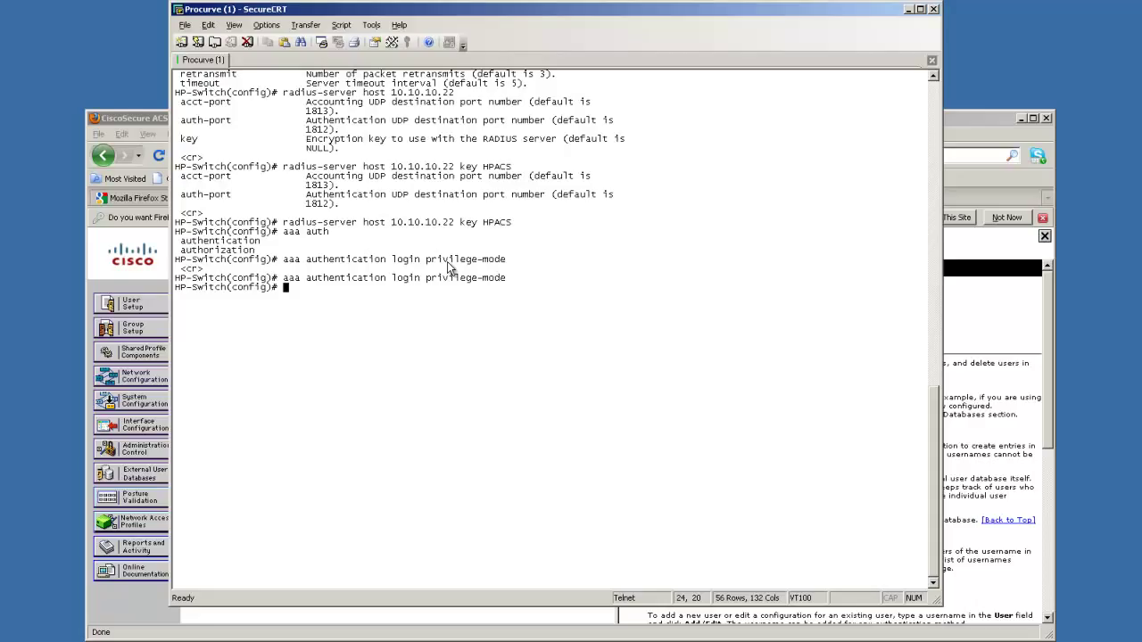
text(aaa authentication telnet login)
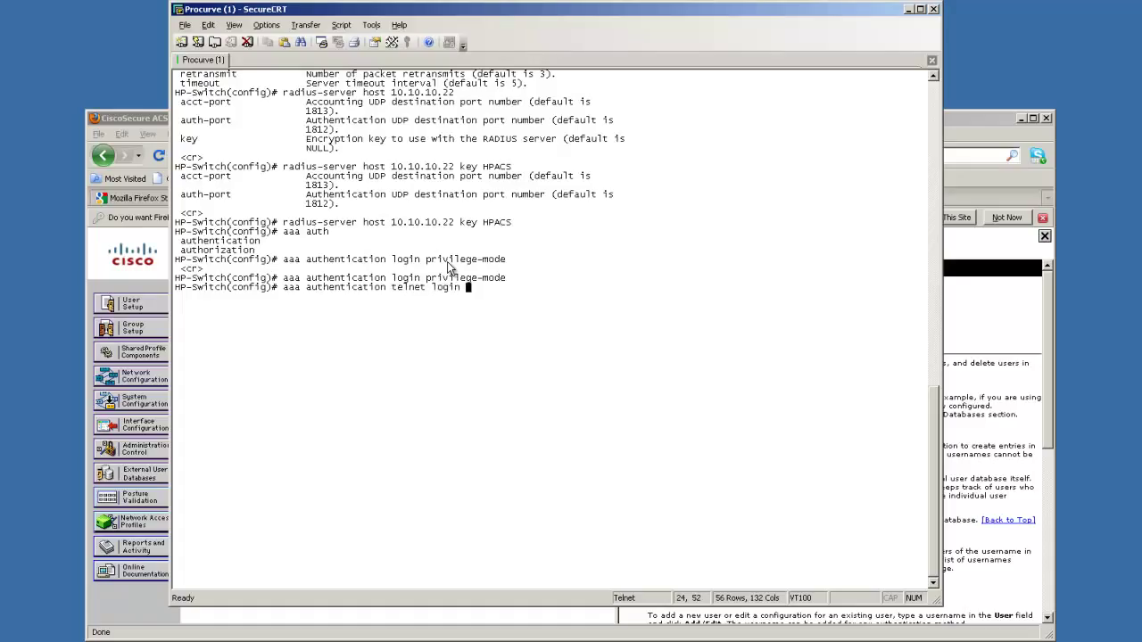
text(radius)
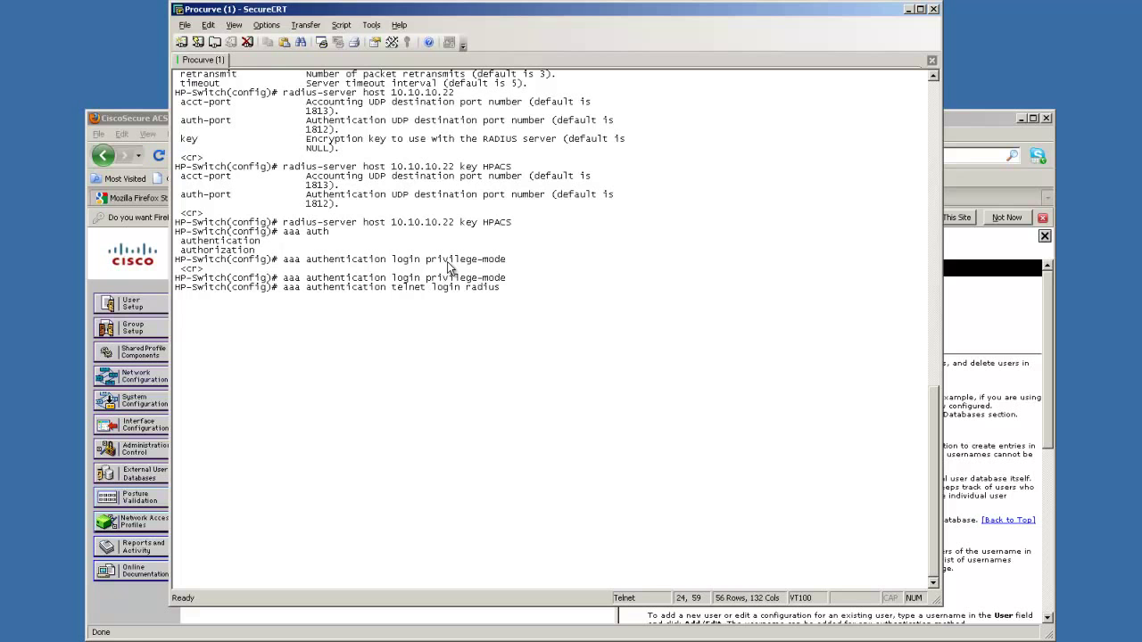
text(local)
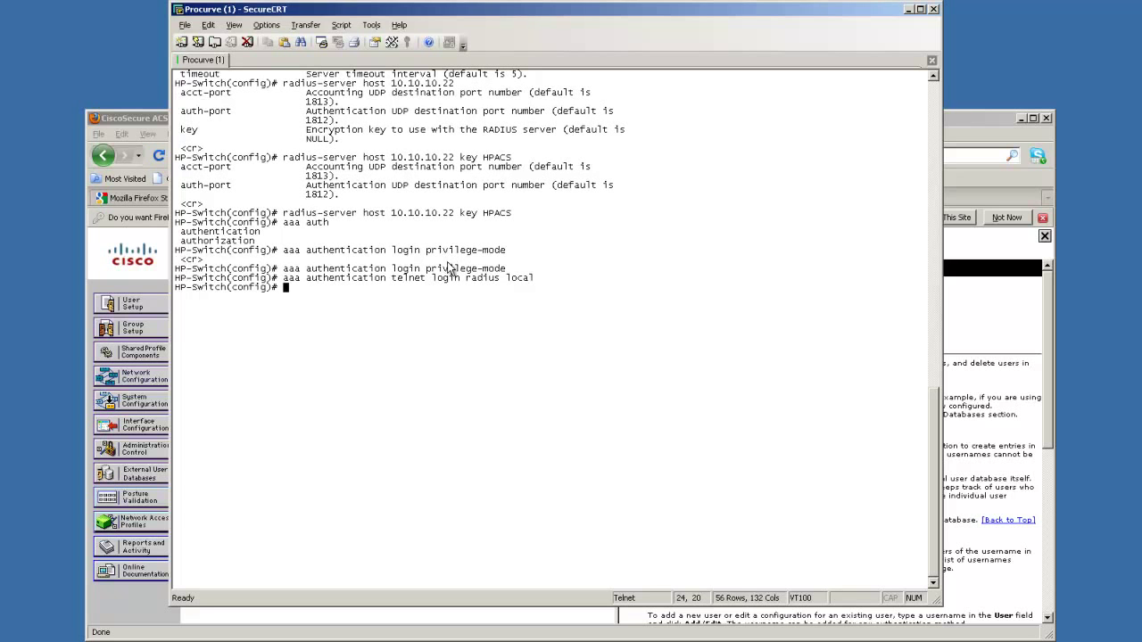
Enable 'aaa accounting commands interim-update radius'.
text(aaa accounting commands)
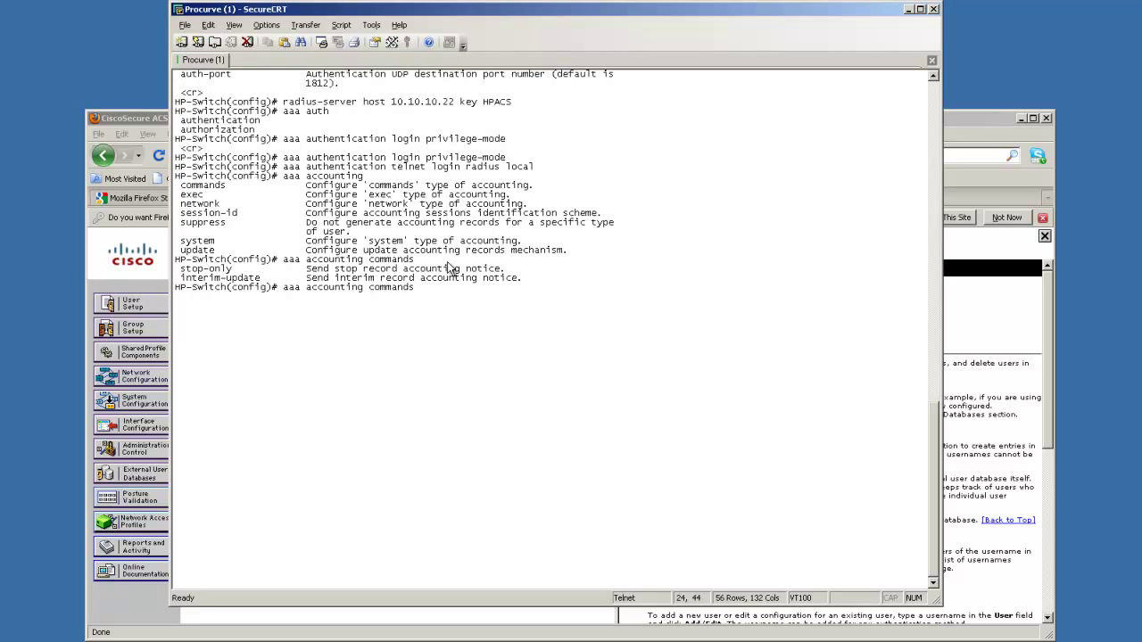
text(interim-update)
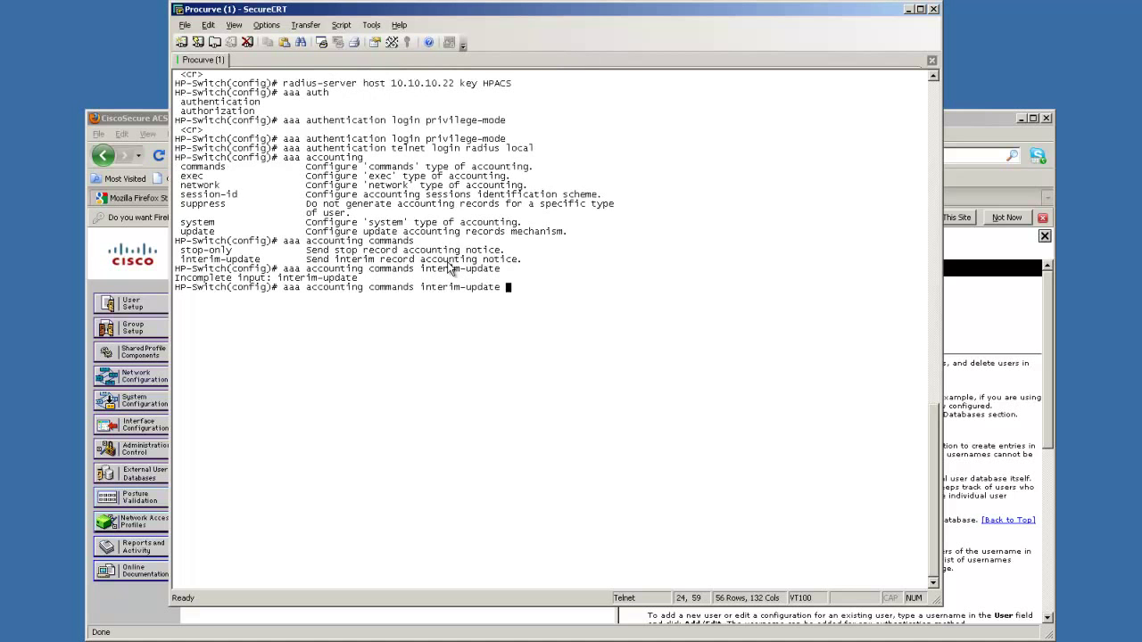
text(radius)
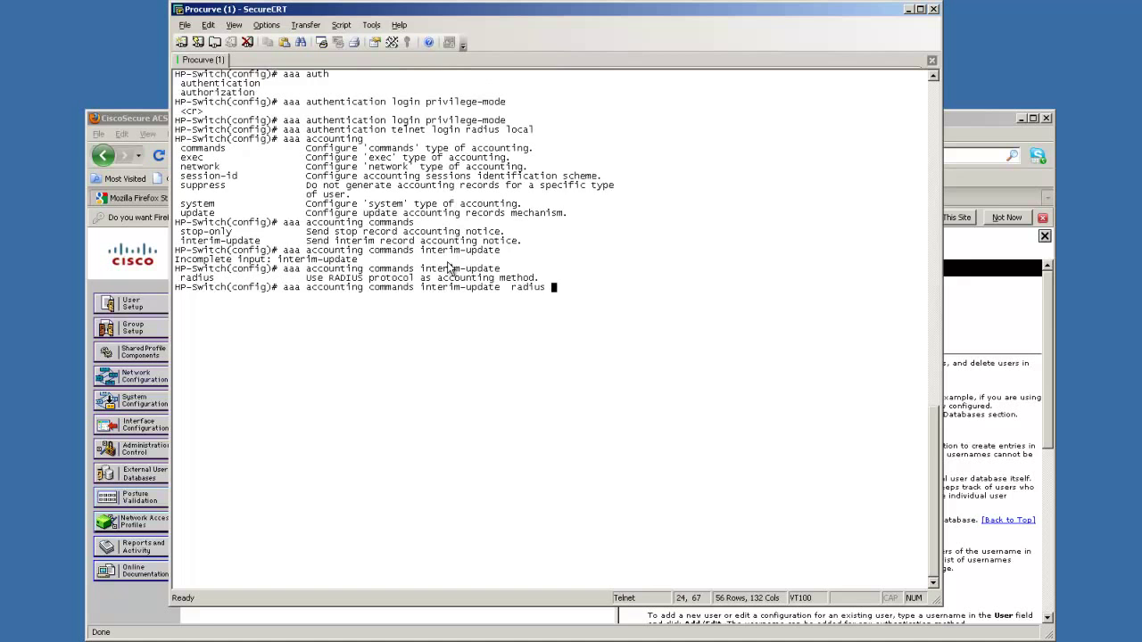
key(Return)
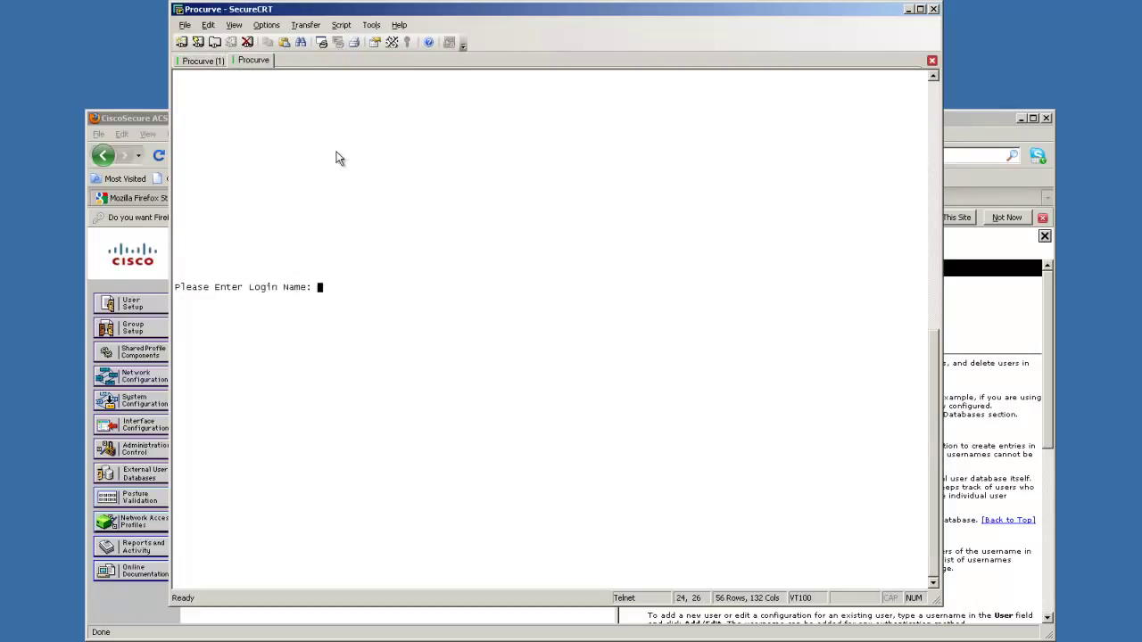
Log in as hpop in a new session and try enabling manager mode, getting 'Unable to verify password'.
text(hpo)
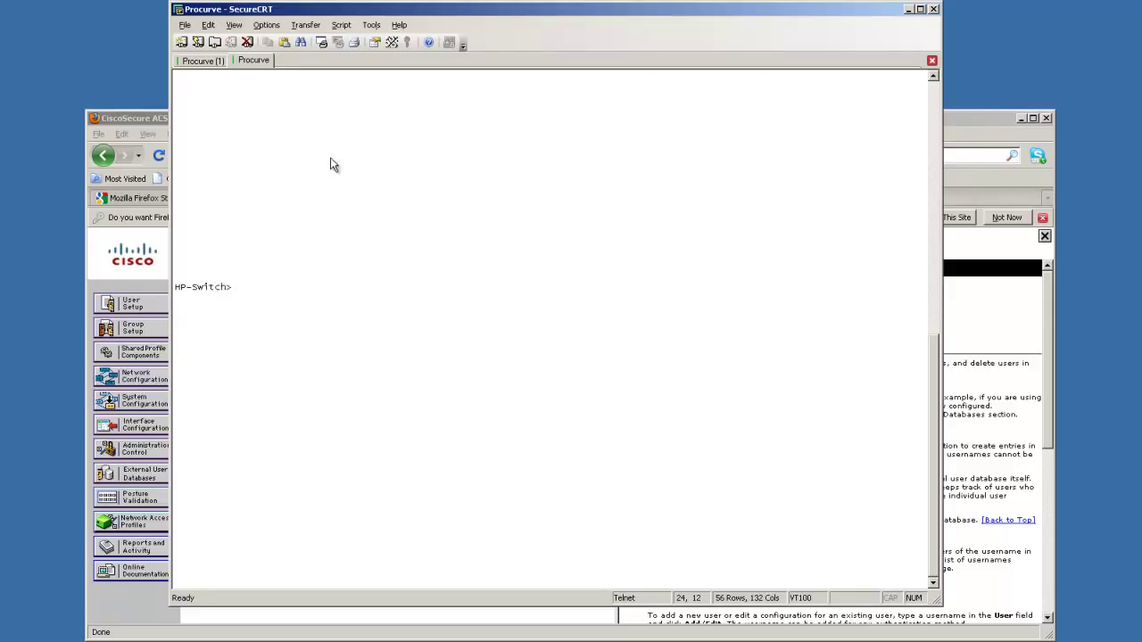
mouse_move(327, 177)
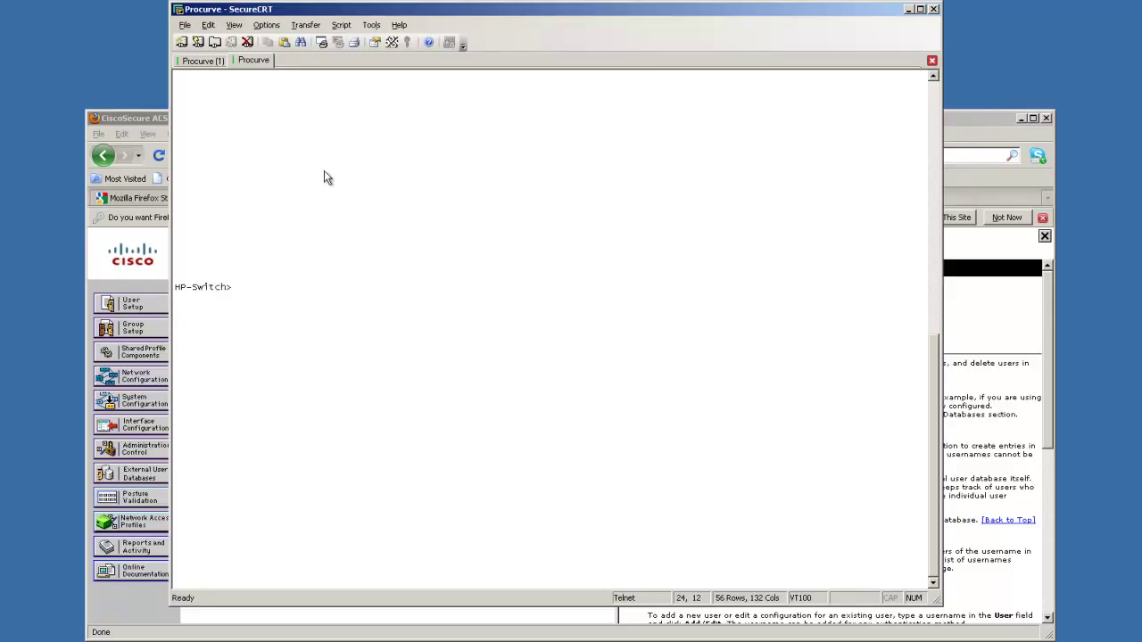
text(en)
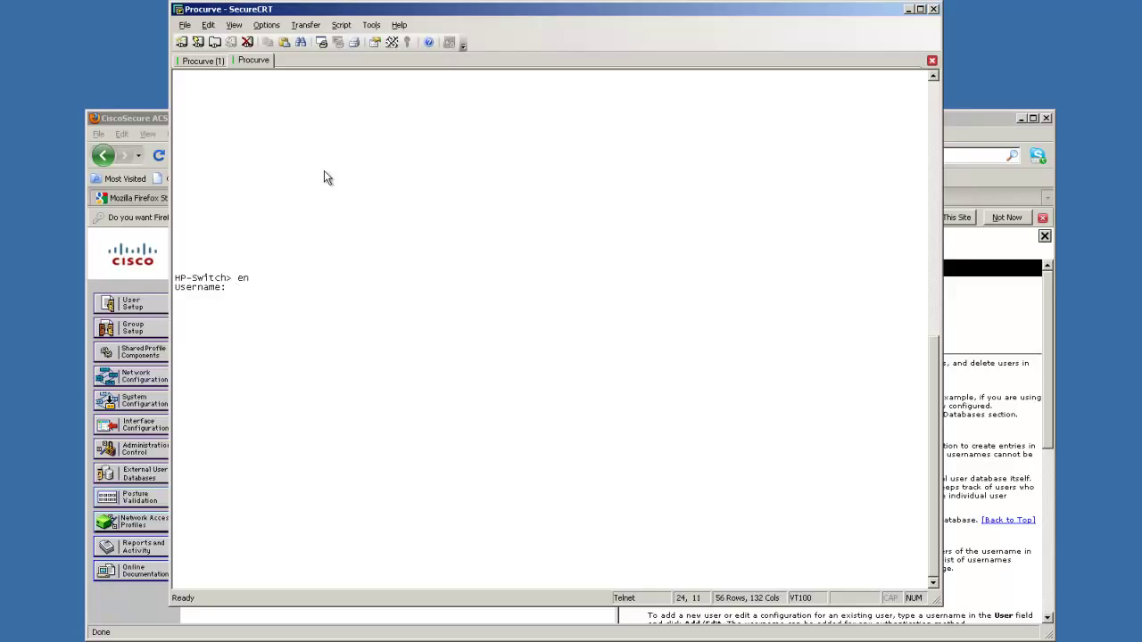
text(hpop)
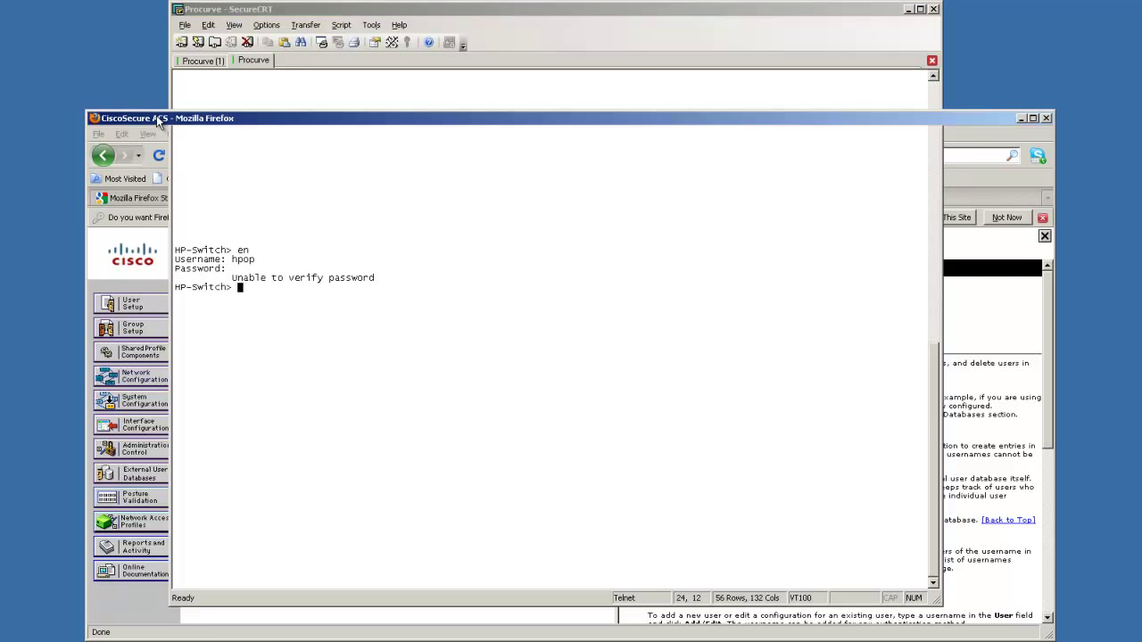
Go to the HP-Admin group's settings and jump to the RADIUS (IETF) attributes section.
click(132, 329)
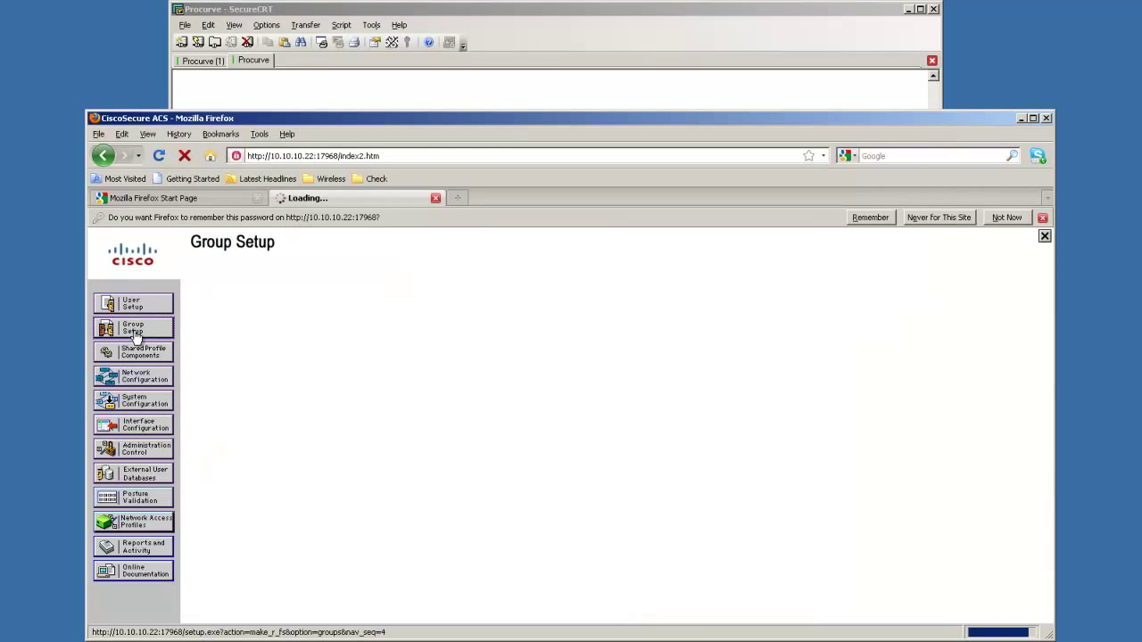
click(133, 328)
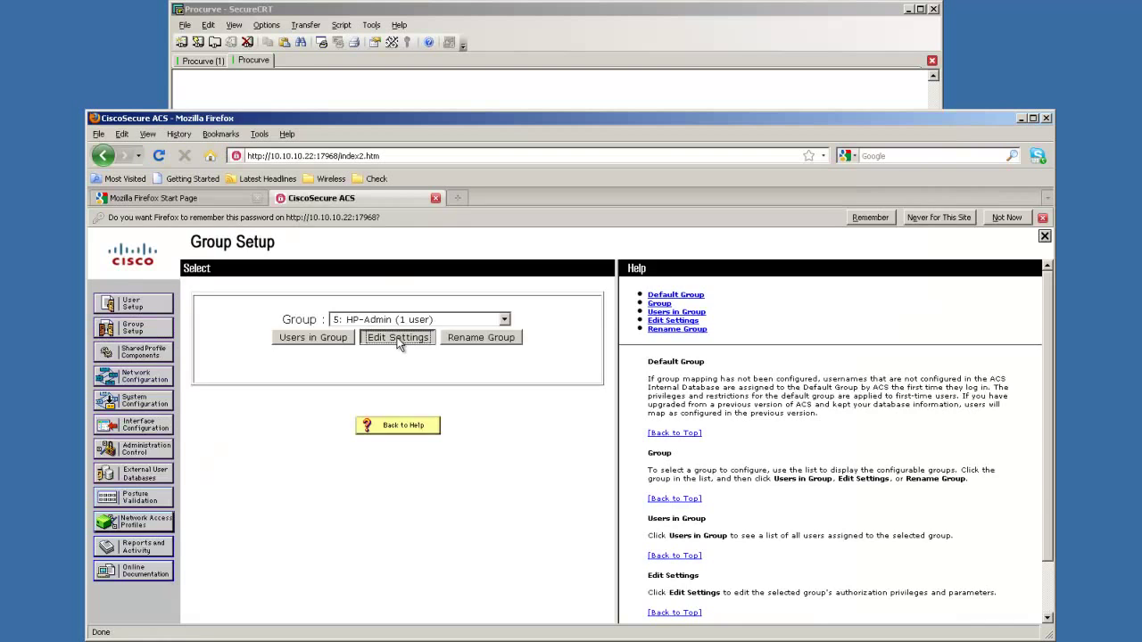
click(396, 338)
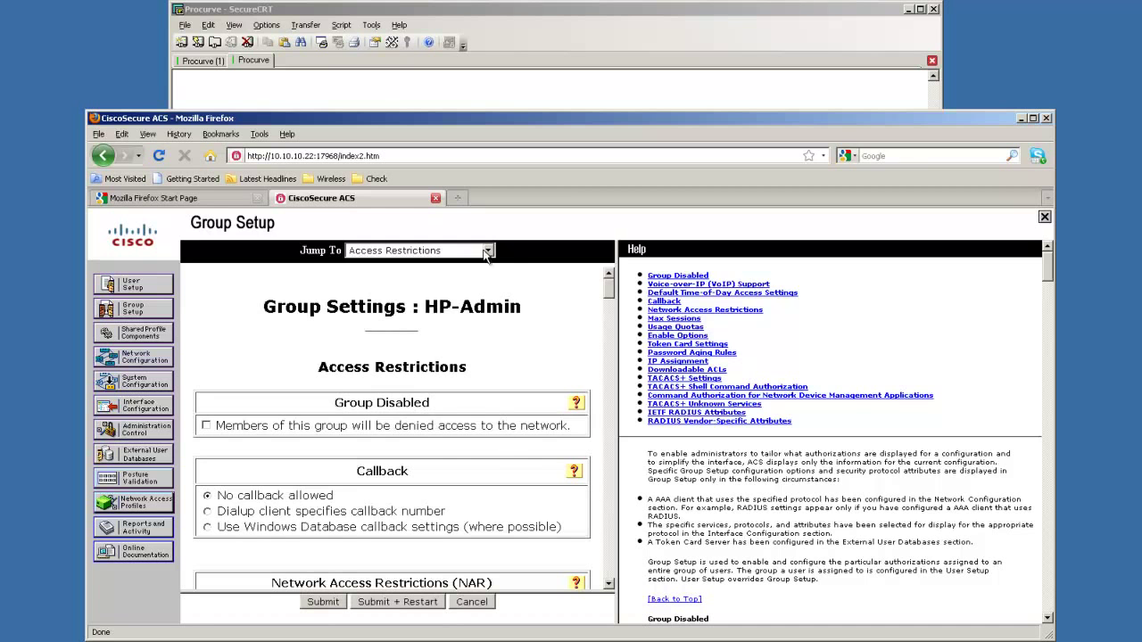
click(487, 250)
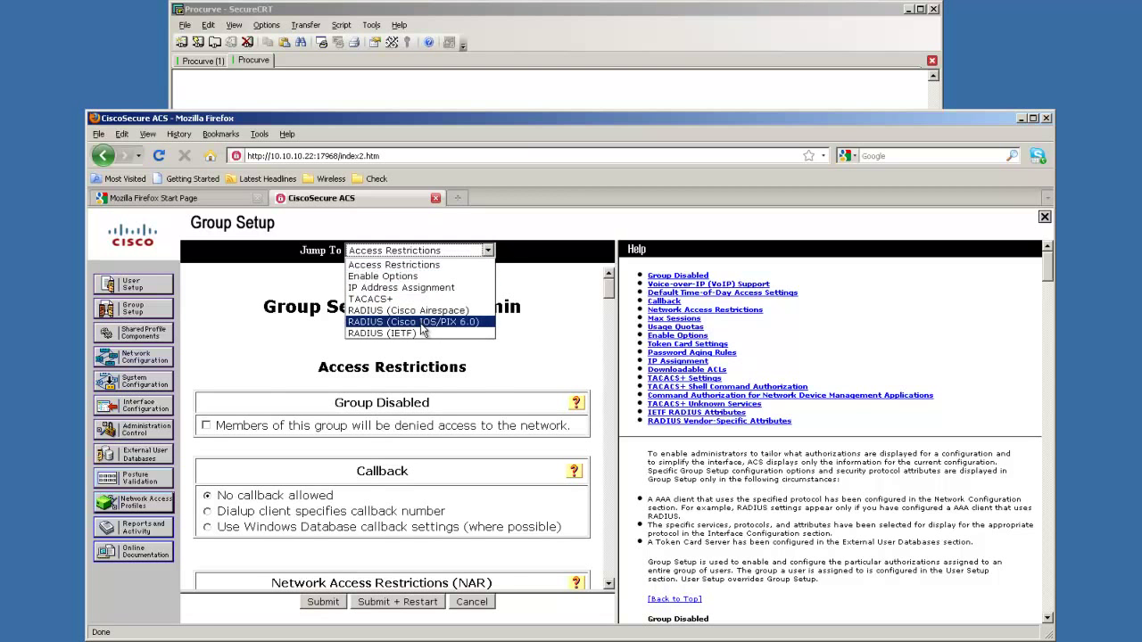
click(418, 334)
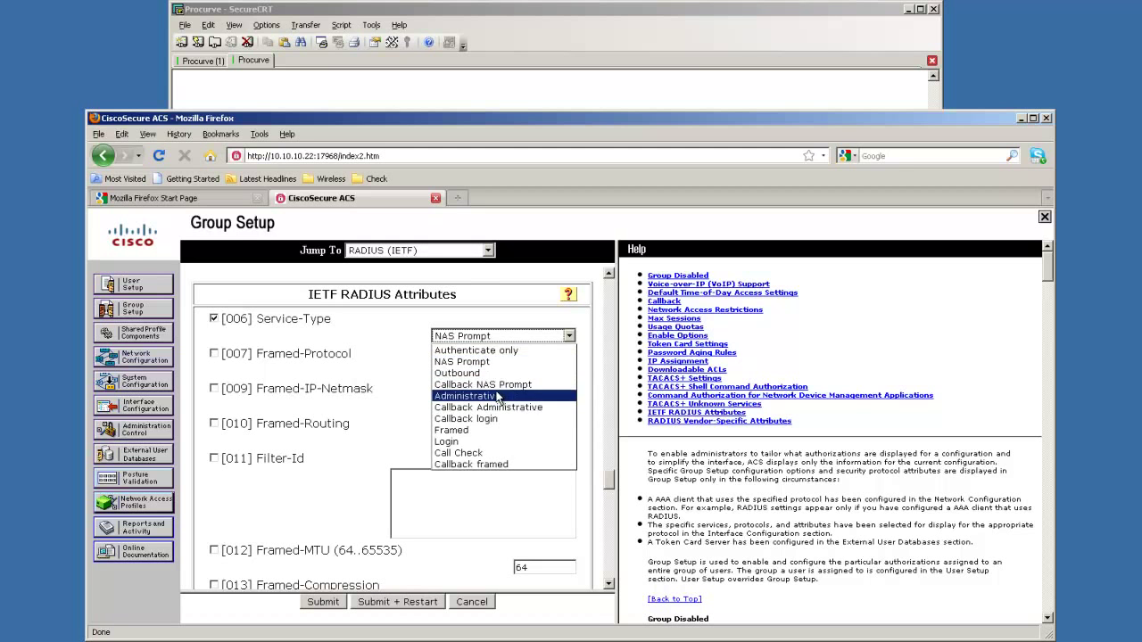
Set [006] Service-Type to Administrative and Submit + Restart, returning to the terminal.
click(465, 397)
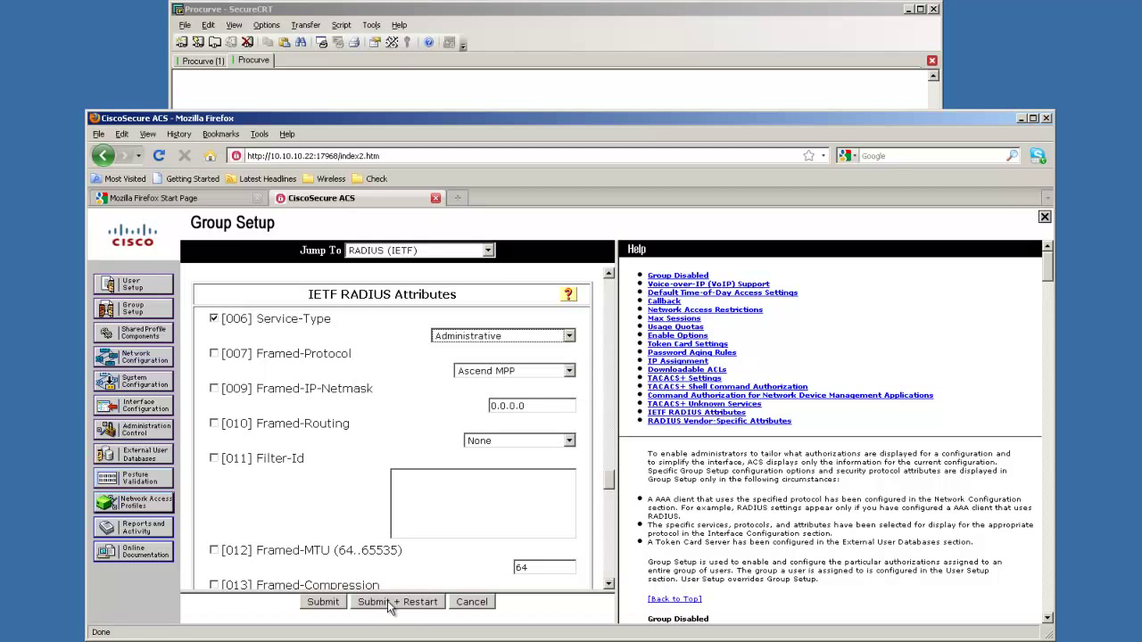
click(396, 602)
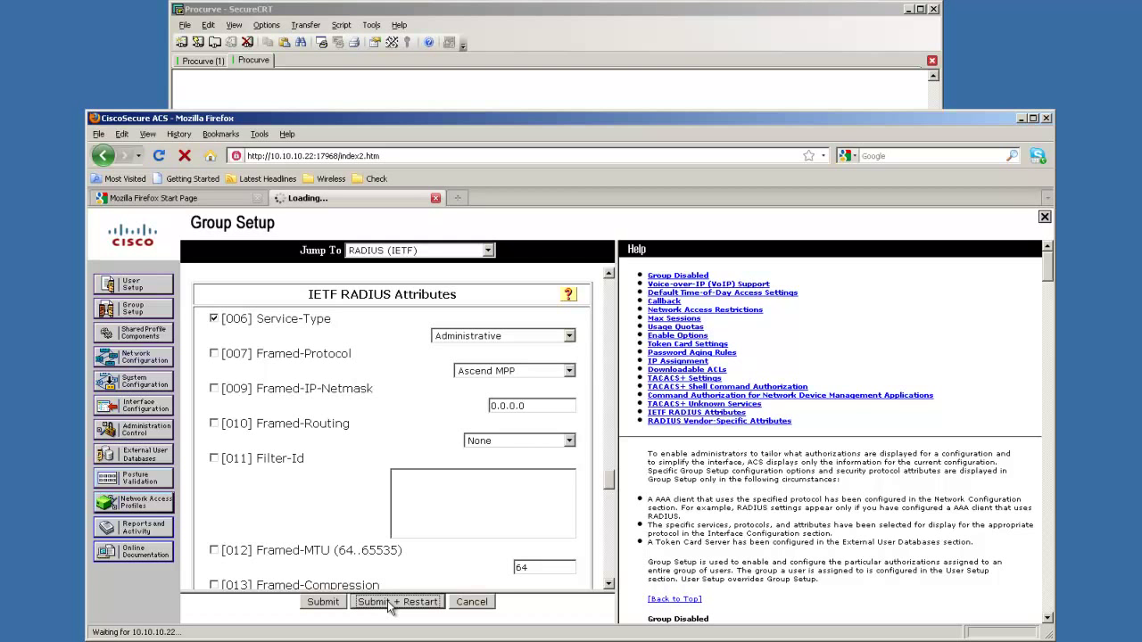
click(400, 601)
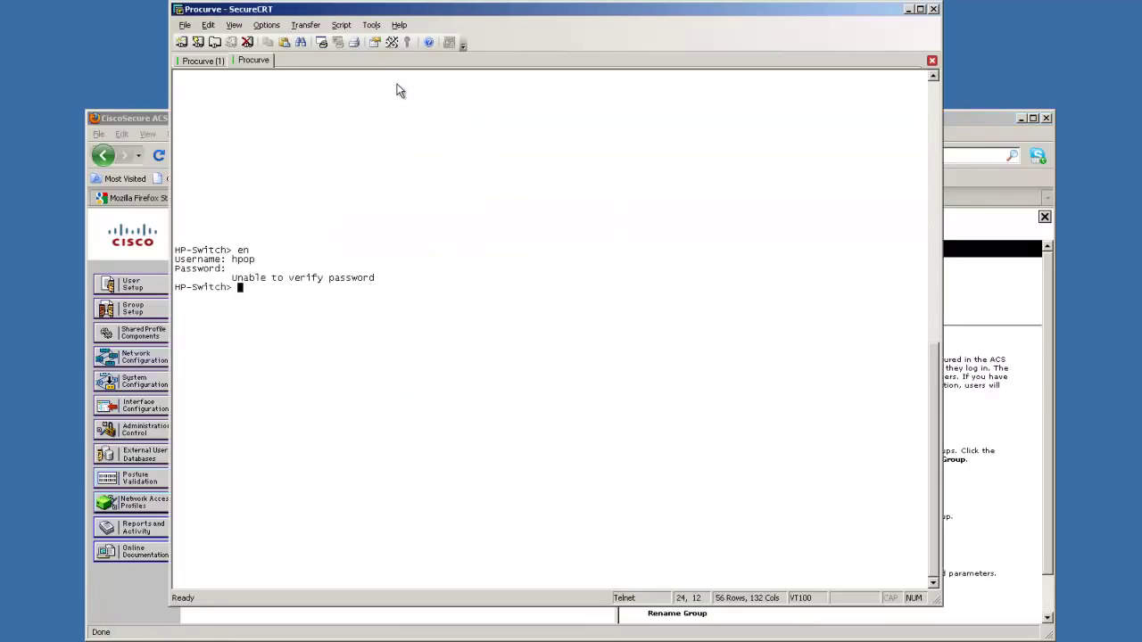
Exit the operator session in SecureCRT so the switch configuration can be shown.
text(exit)
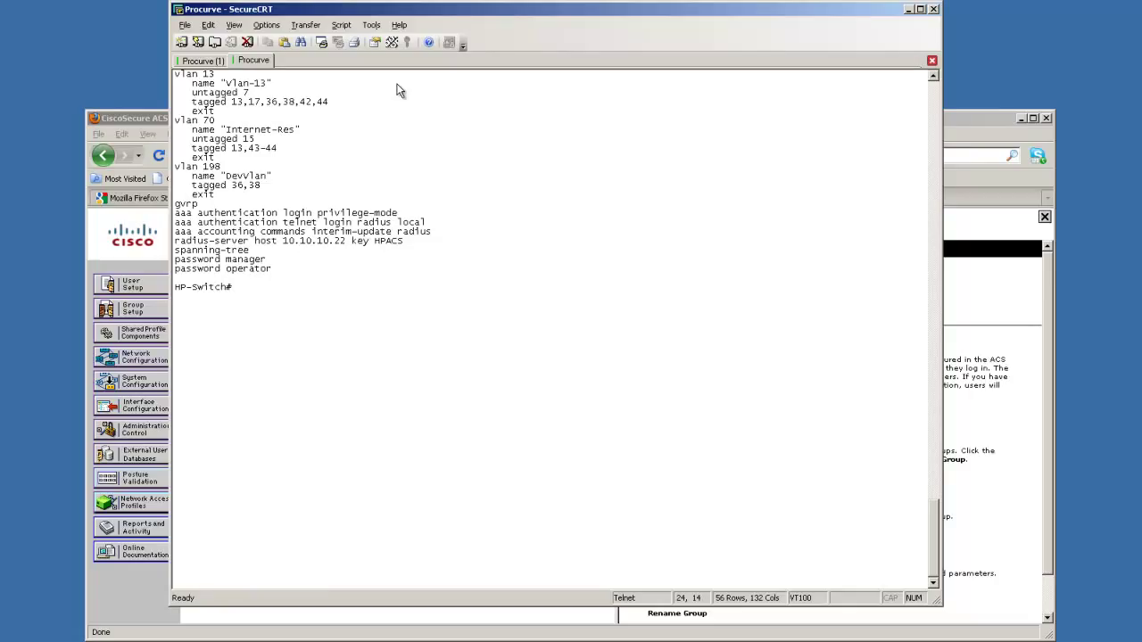
mouse_move(445, 267)
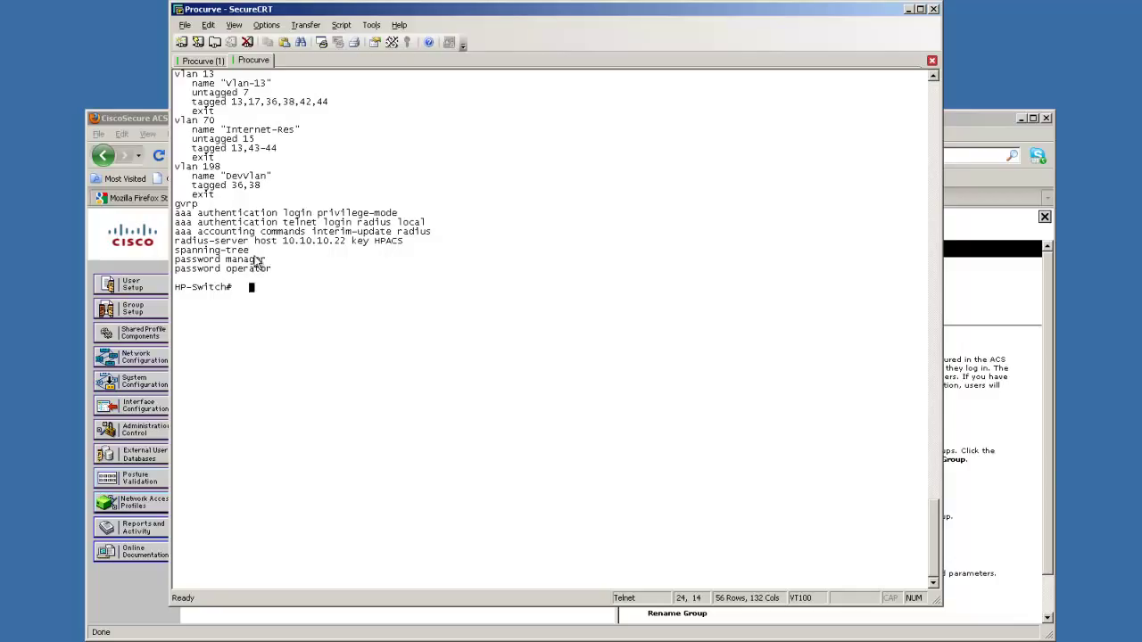
mouse_move(299, 305)
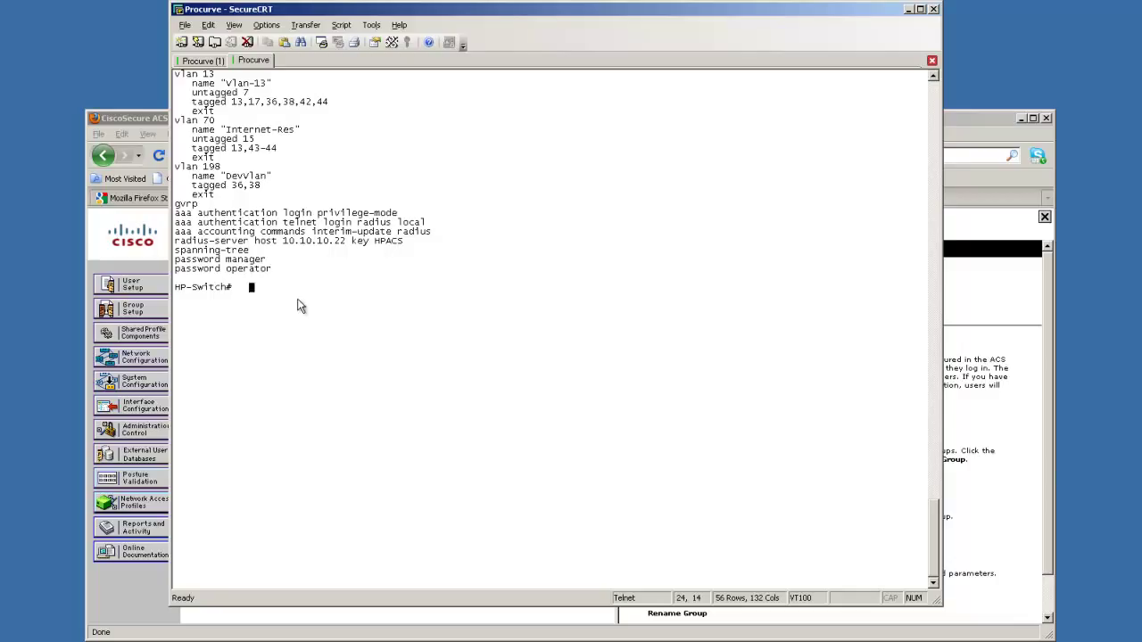
mouse_move(261, 275)
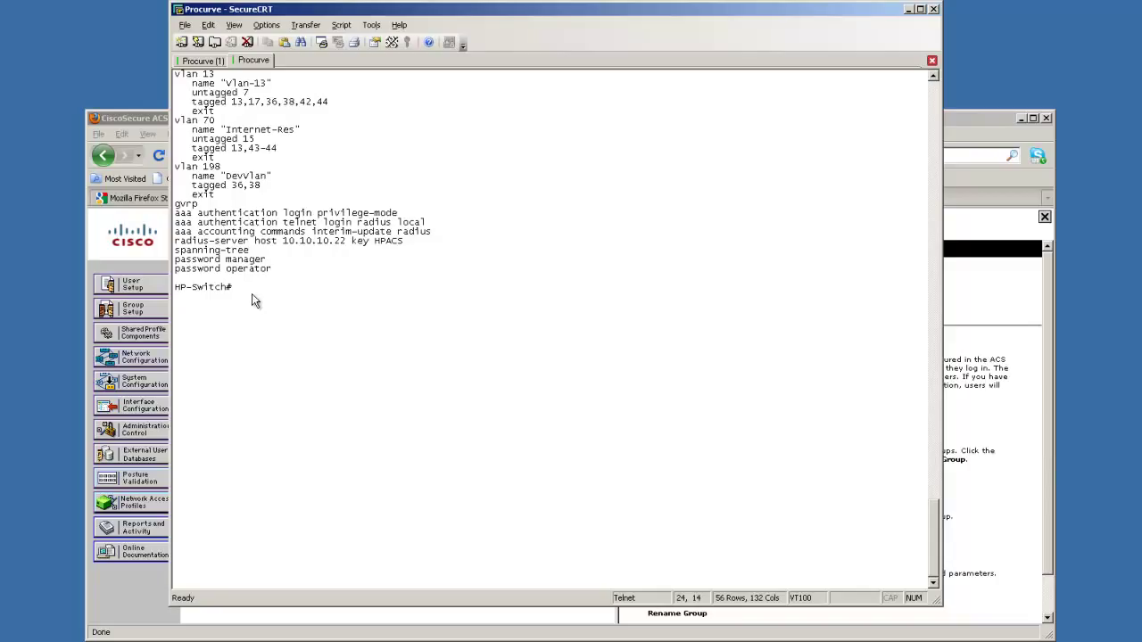
mouse_move(366, 330)
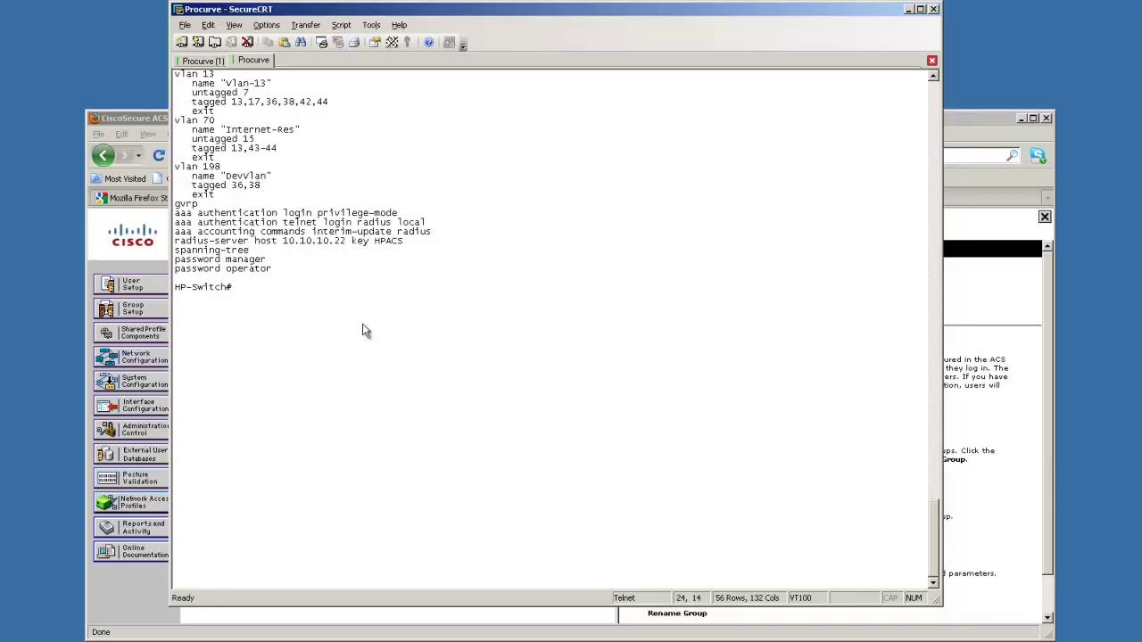